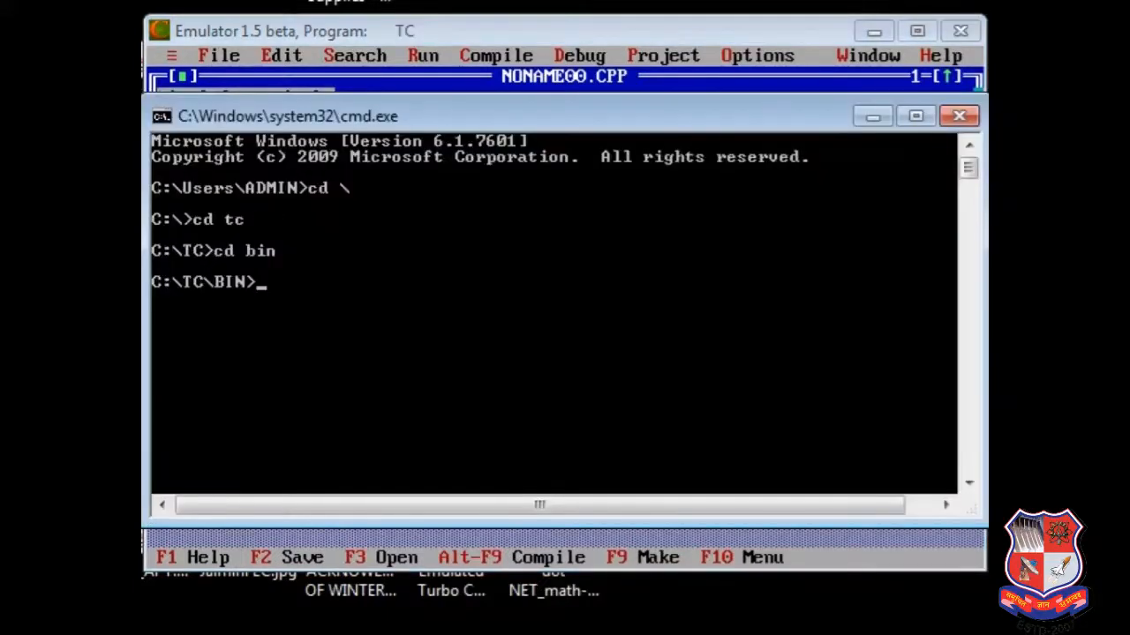
# Step: At C:\TC\BIN run dir, then edit test.txt and start a copy con command
pyautogui.write('dir')
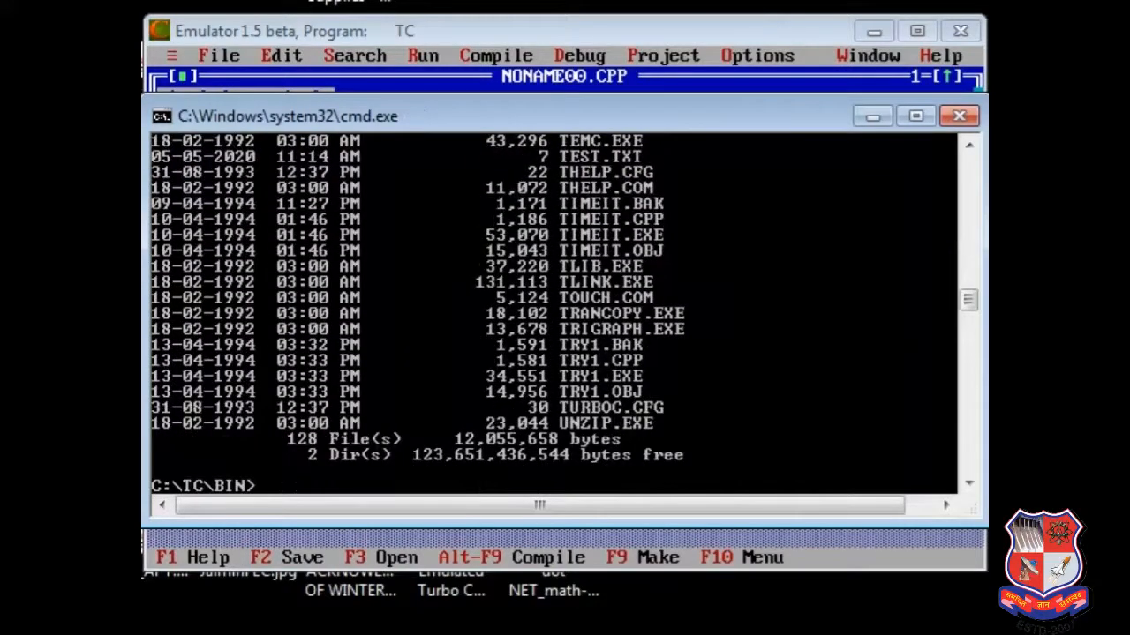
pyautogui.write('copu')
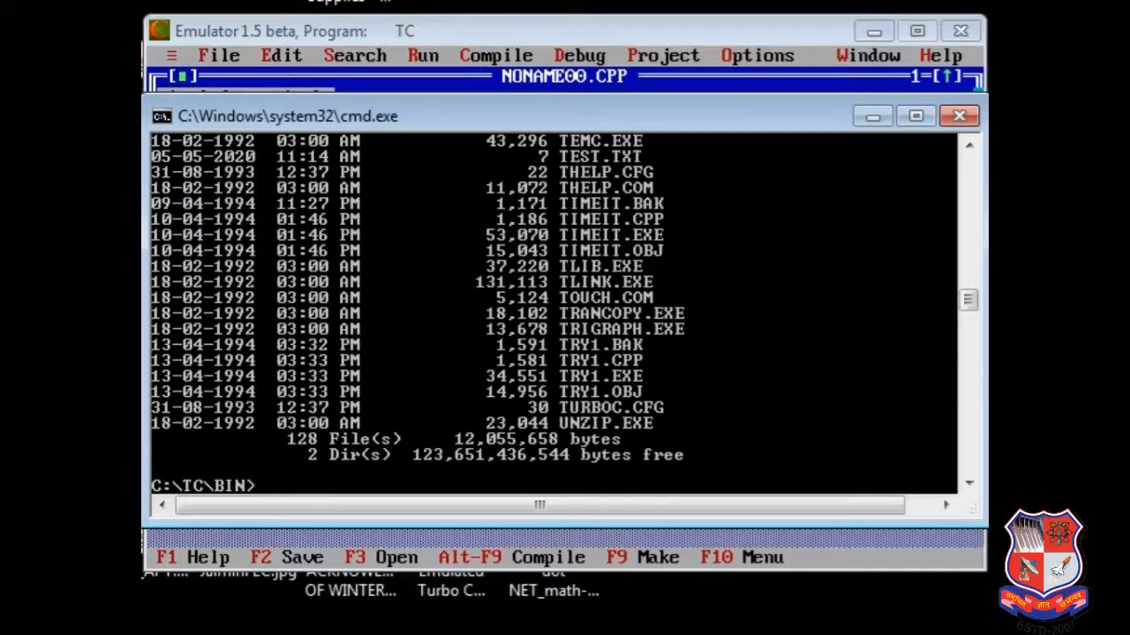
pyautogui.write('edit')
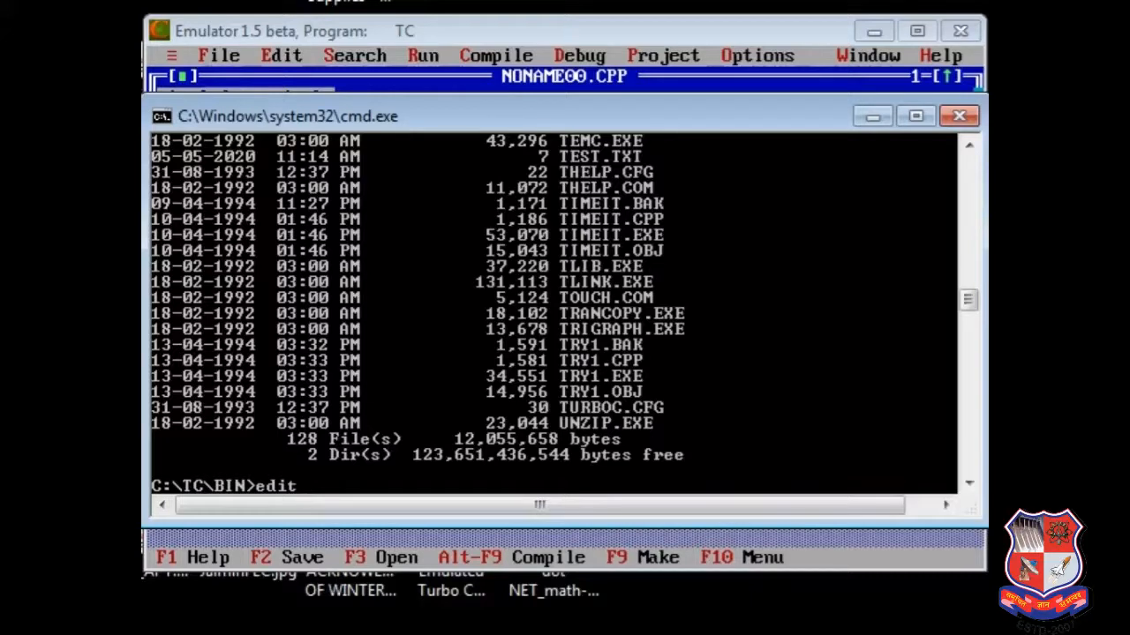
pyautogui.write('t')
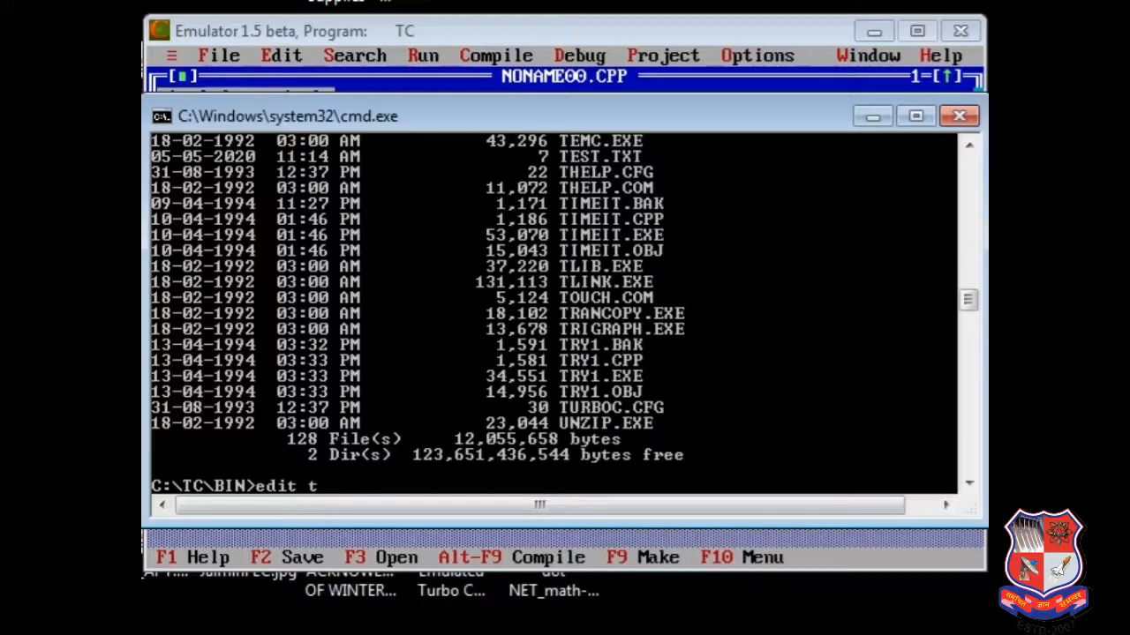
pyautogui.write('est.')
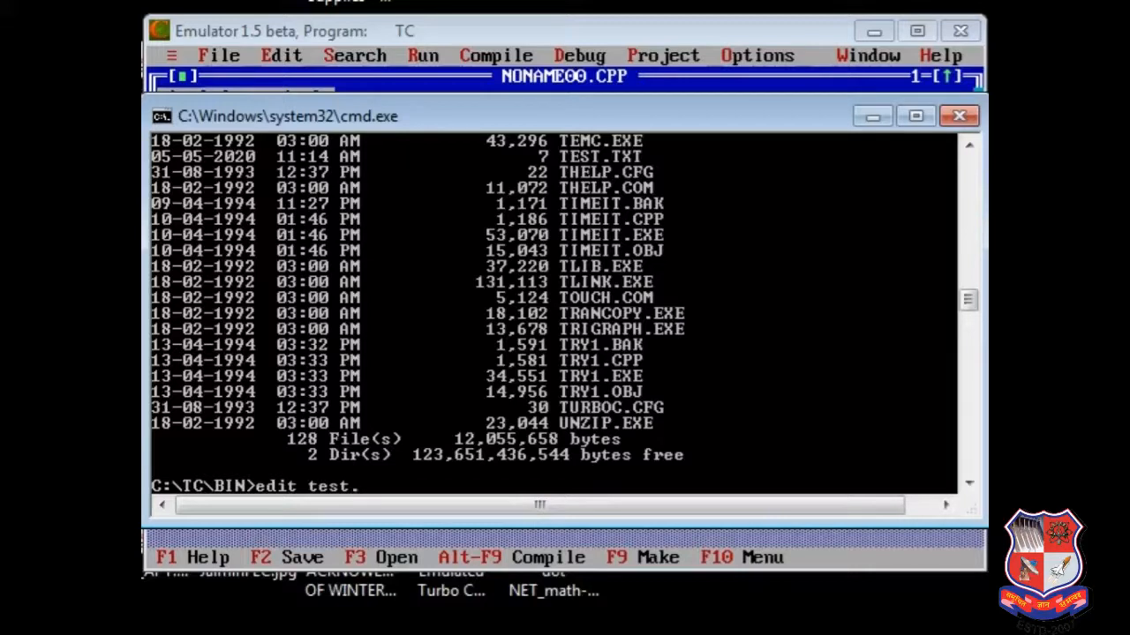
pyautogui.write('txt')
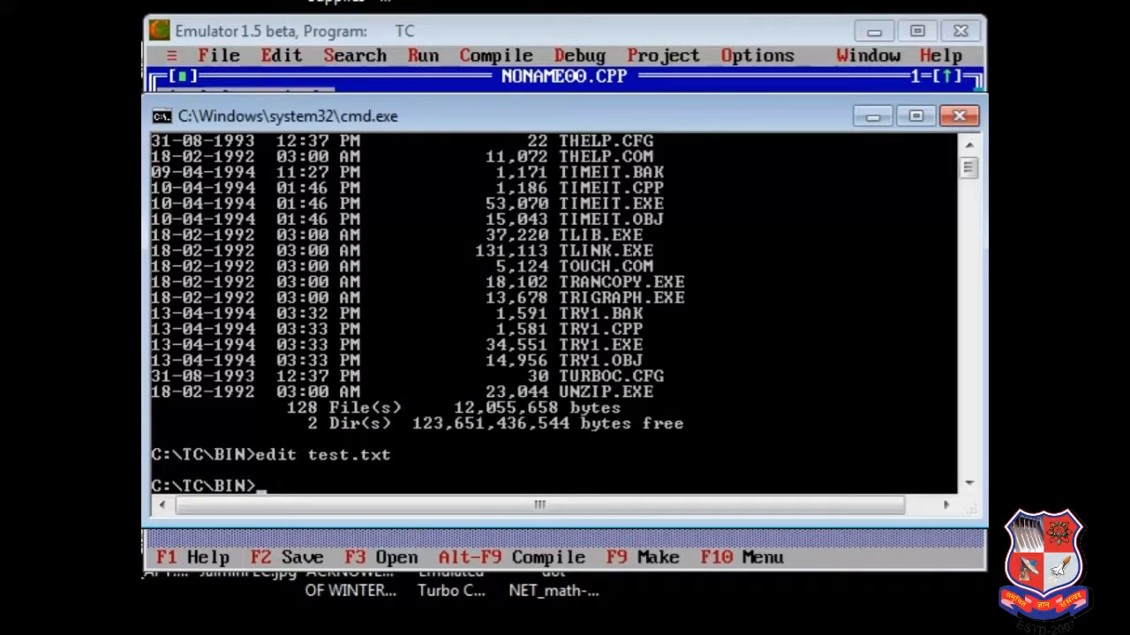
pyautogui.write('copy co')
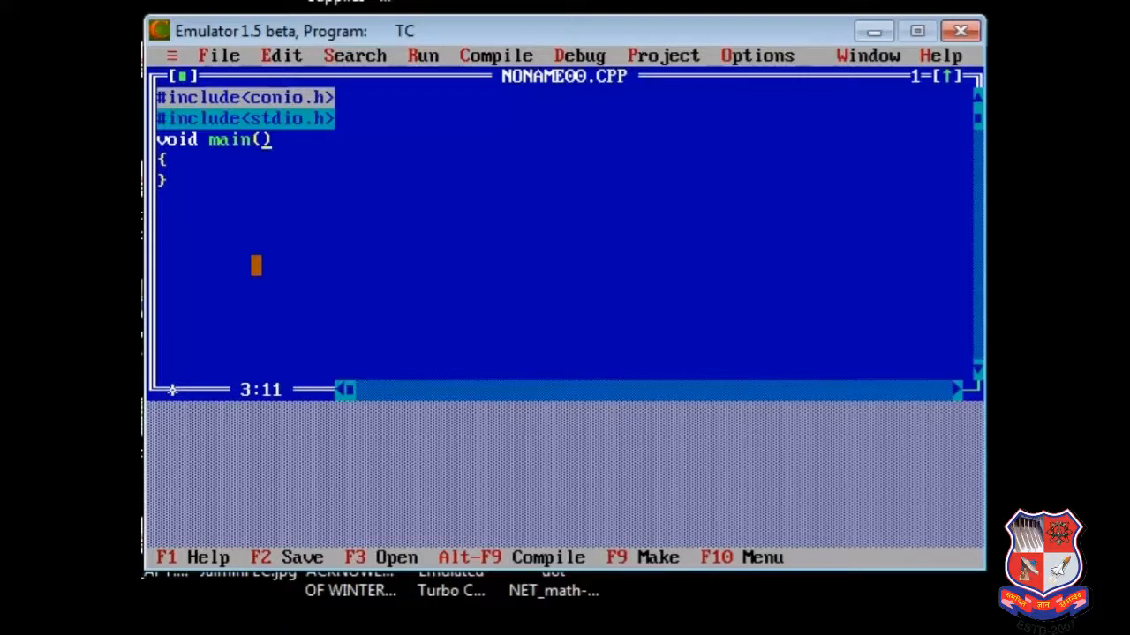
# Step: Change main to main(int argc, char *argv[]) and move into its empty body
pyautogui.write('i')
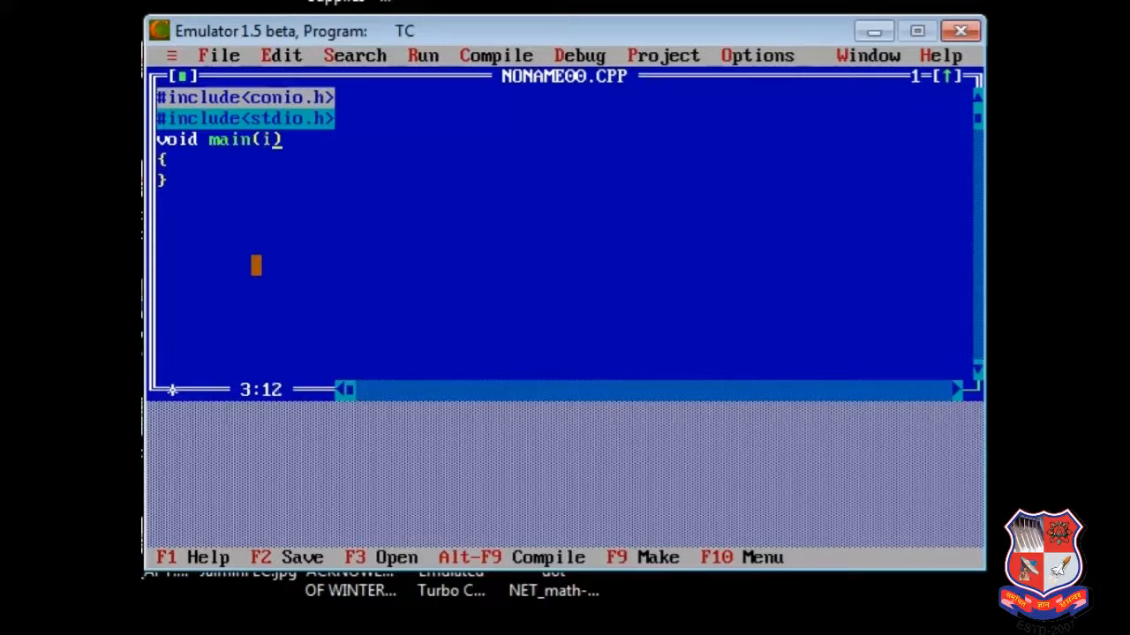
pyautogui.write('nt')
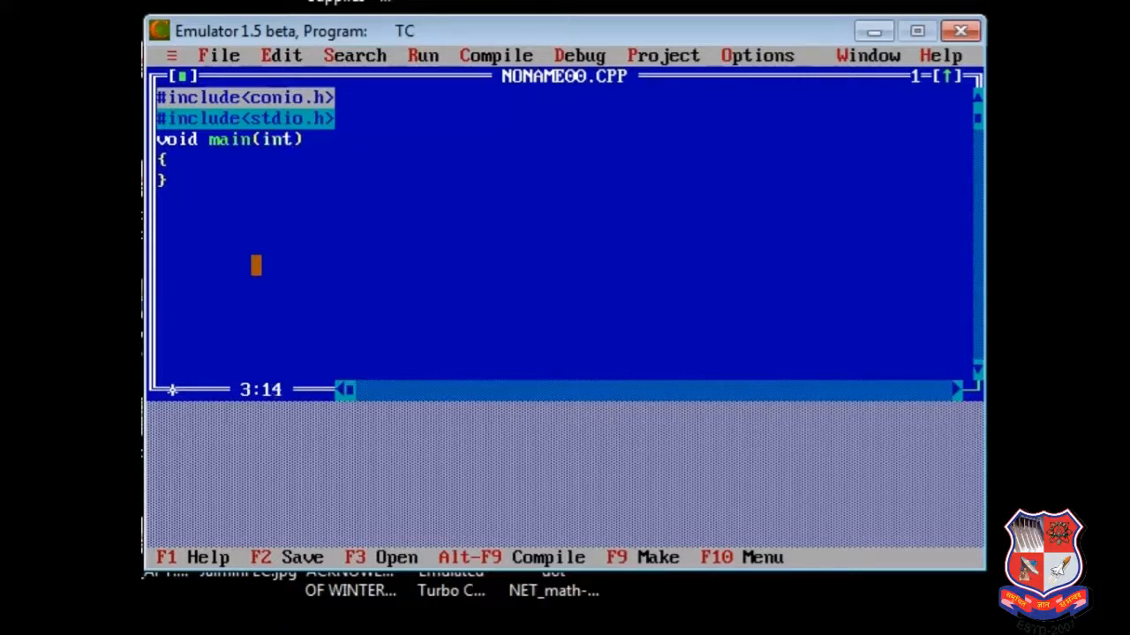
pyautogui.write('ar')
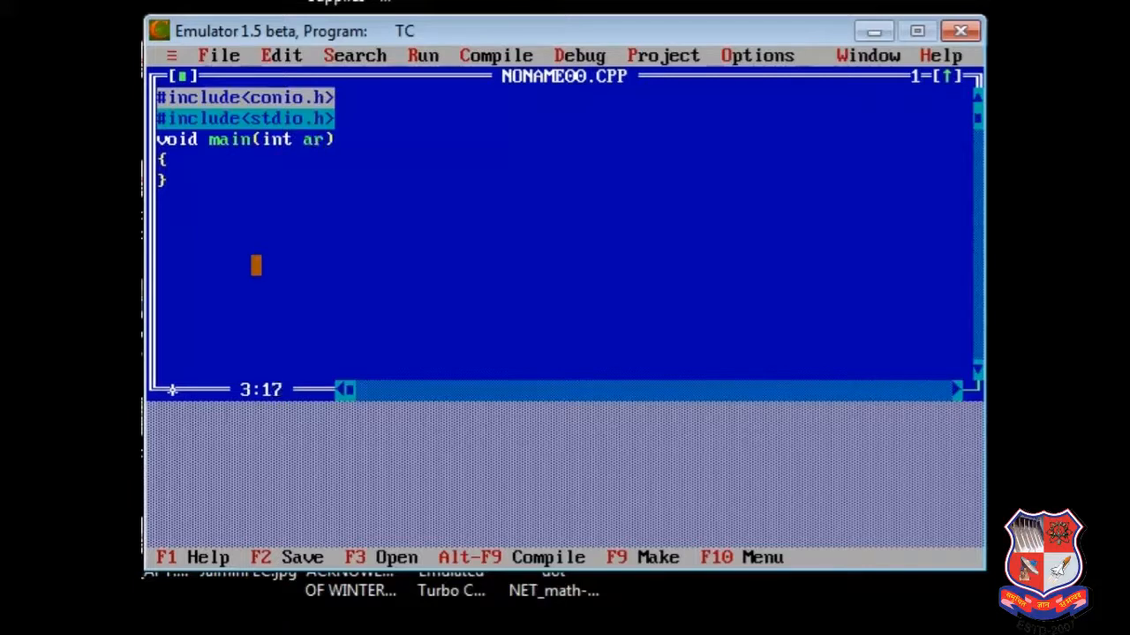
pyautogui.write('gc')
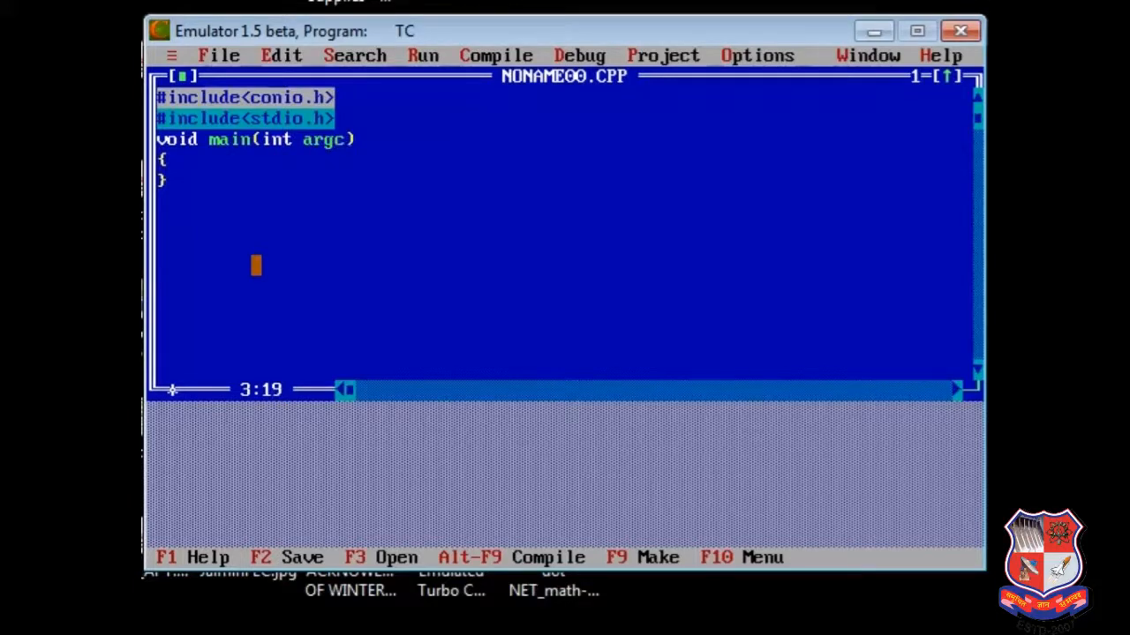
pyautogui.write(',')
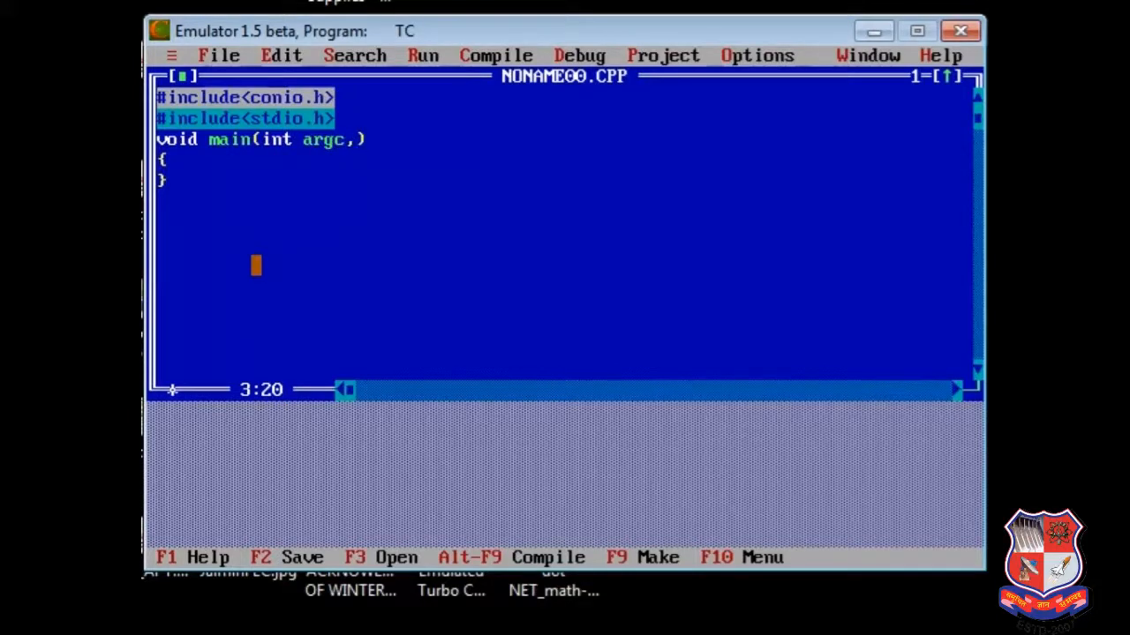
pyautogui.write('char *')
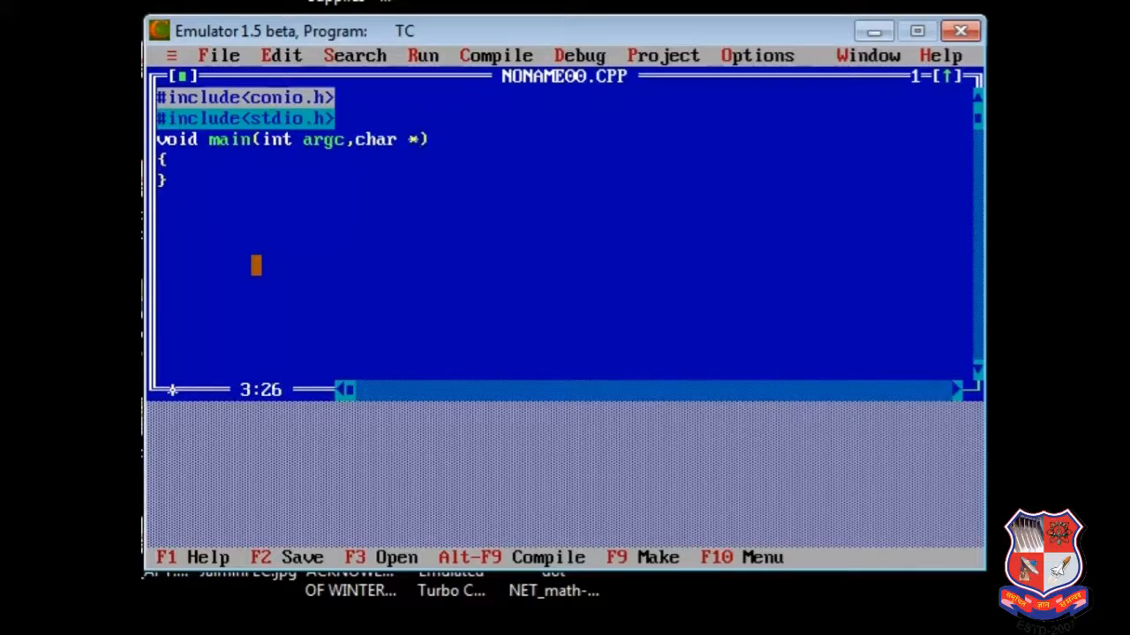
pyautogui.write('argv[')
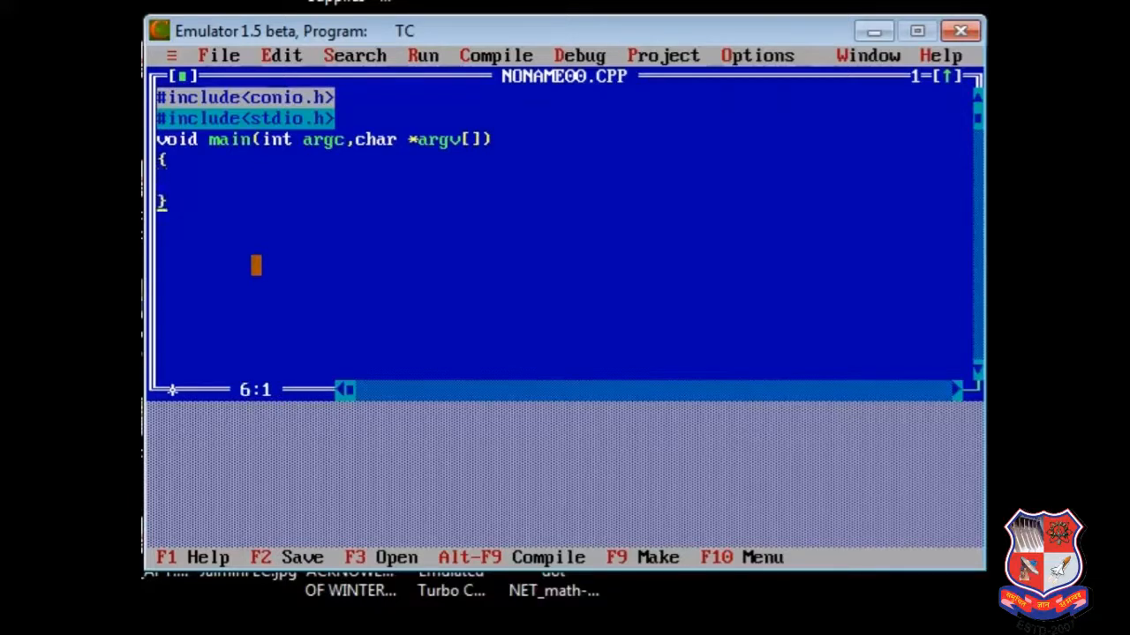
pyautogui.press('Up')
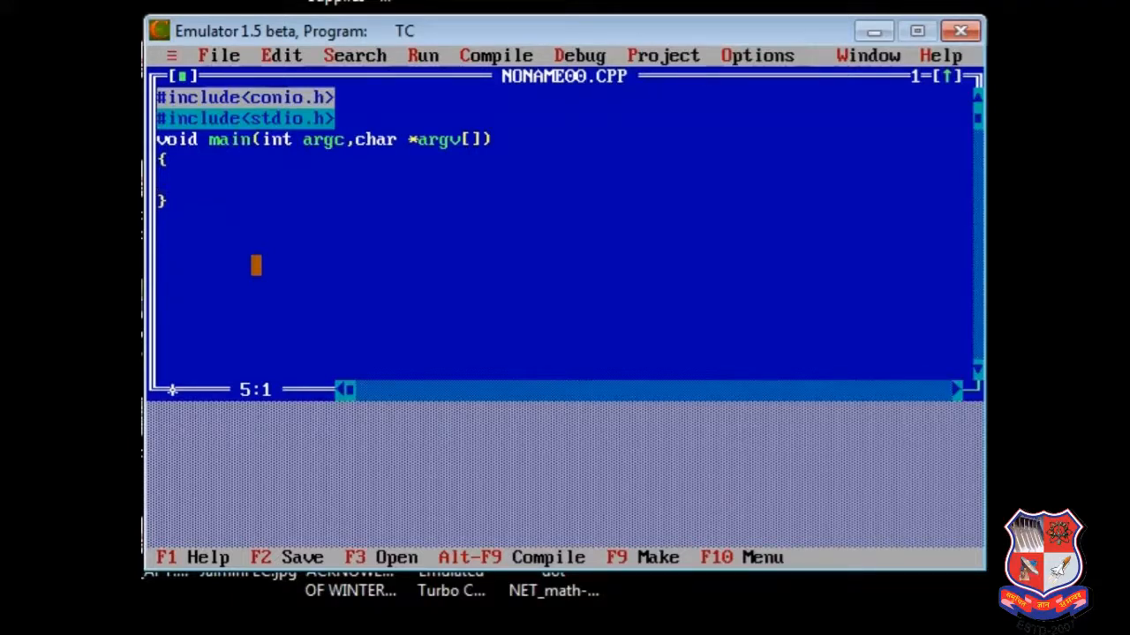
# Step: Print a "Parameters" heading, declare int i, and write for(i=0;i<argc;i++)
pyautogui.write('printf("Enteree')
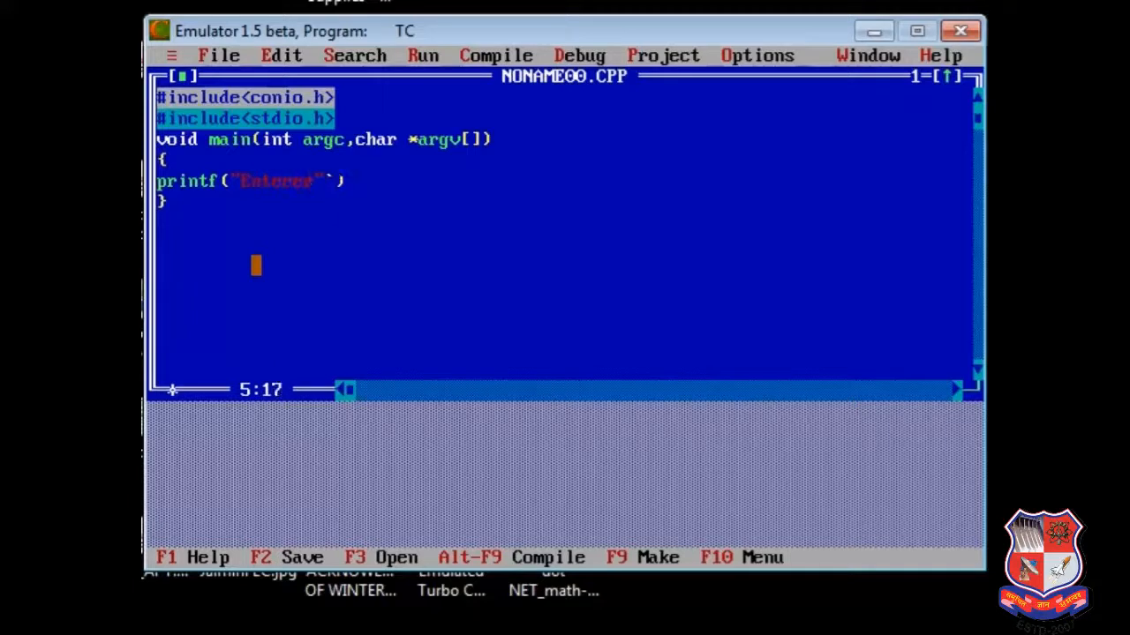
pyautogui.write('Parameters are:')
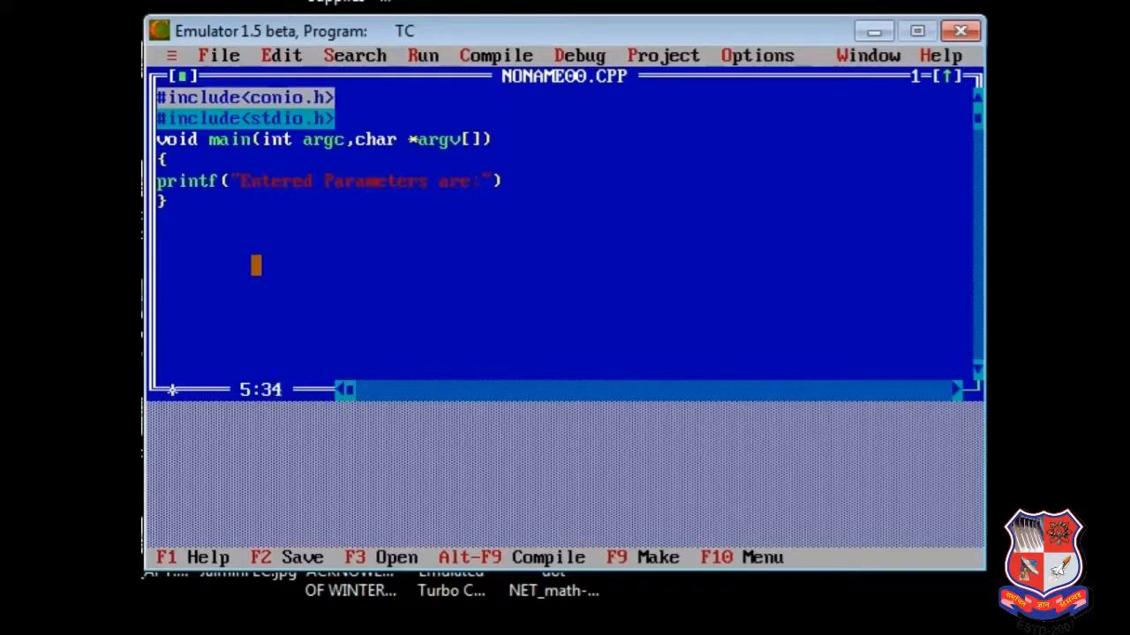
pyautogui.write(';')
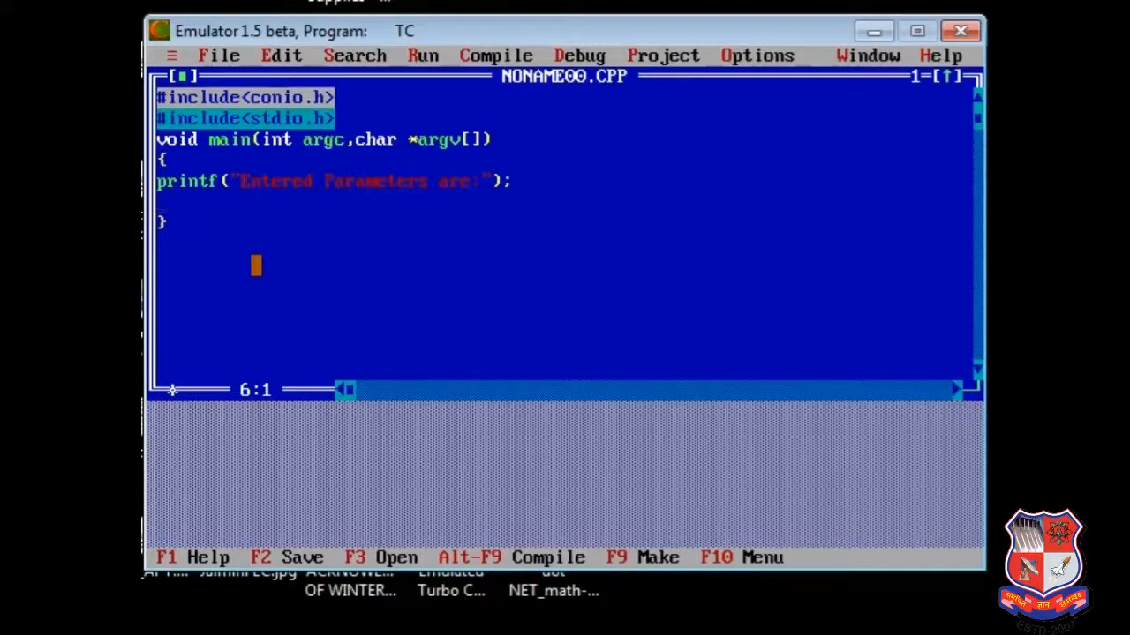
pyautogui.write('for()')
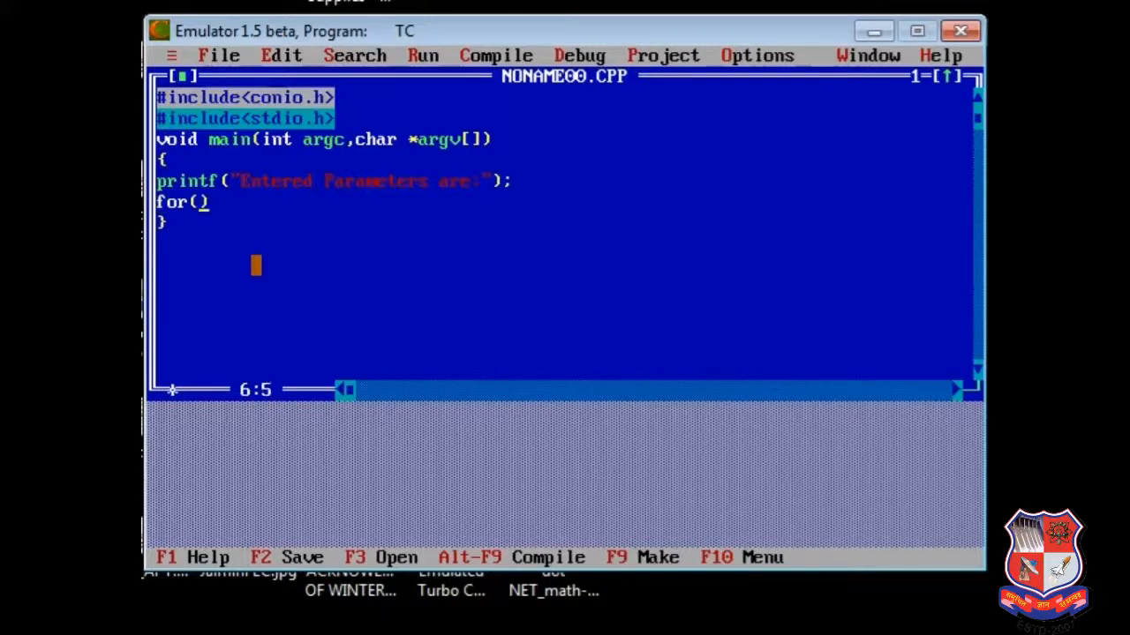
pyautogui.write('i=0')
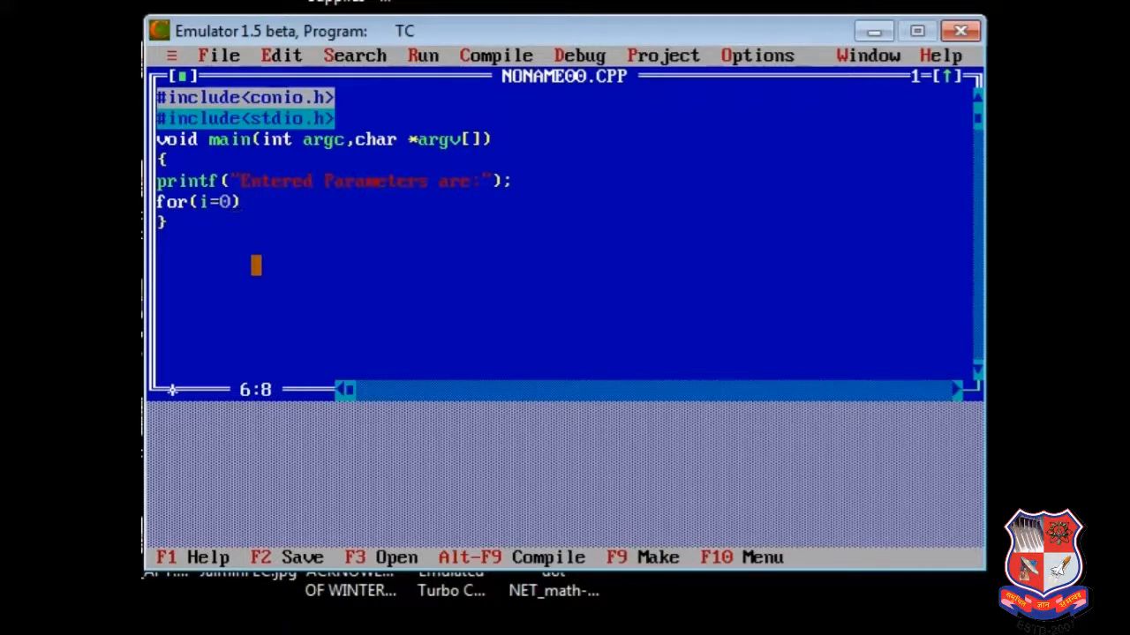
pyautogui.write(';i')
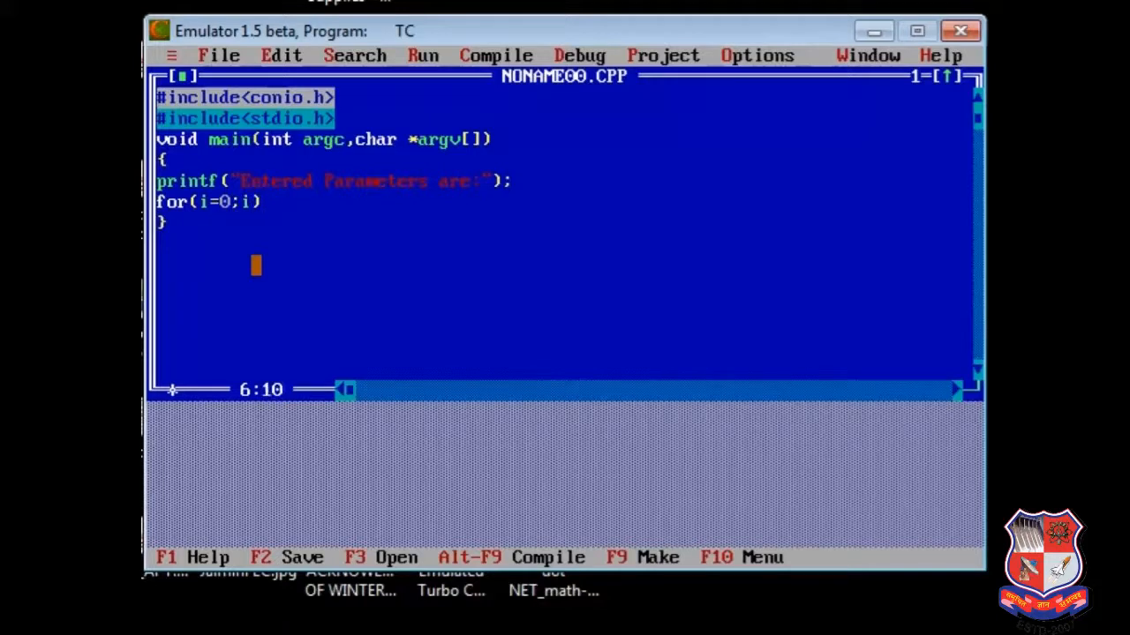
pyautogui.write('<a')
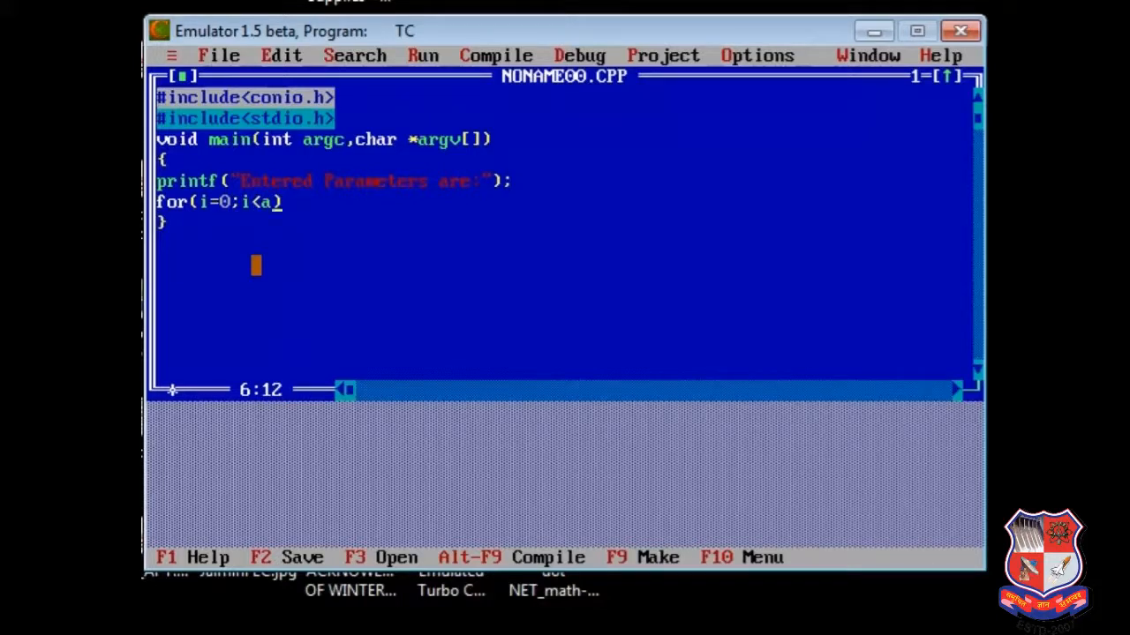
pyautogui.write('rgc')
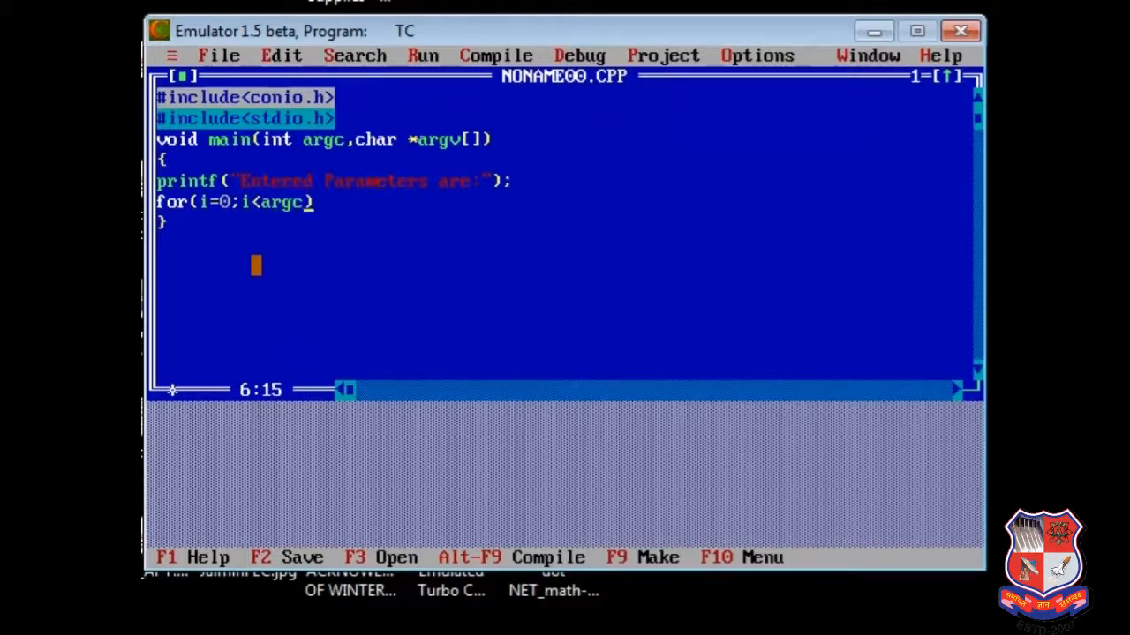
pyautogui.write(';i++)')
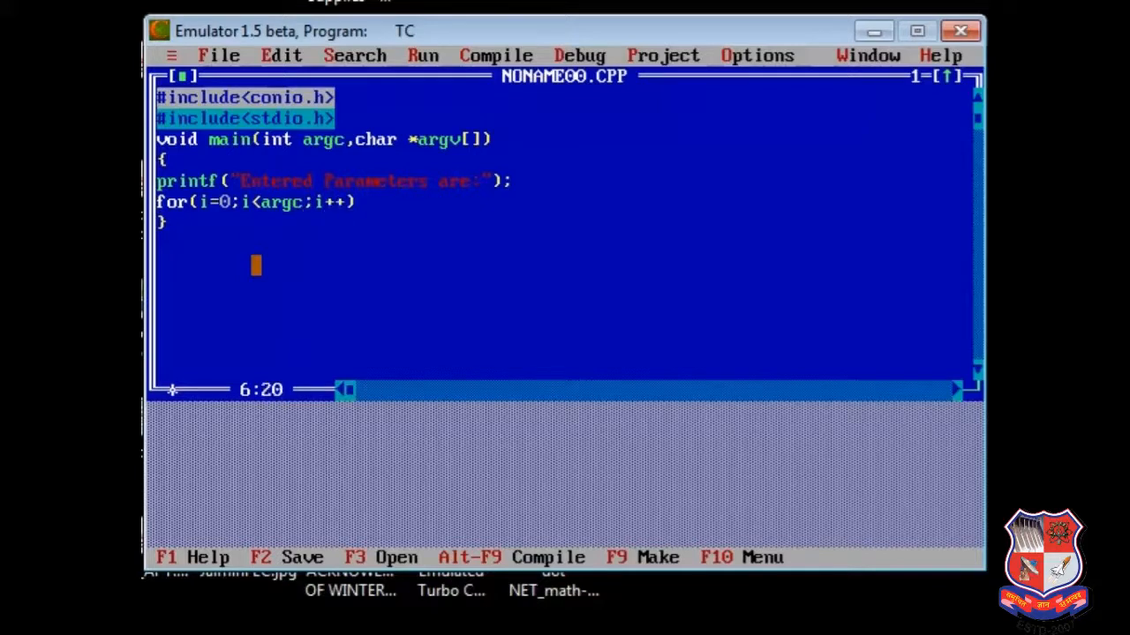
pyautogui.write('i')
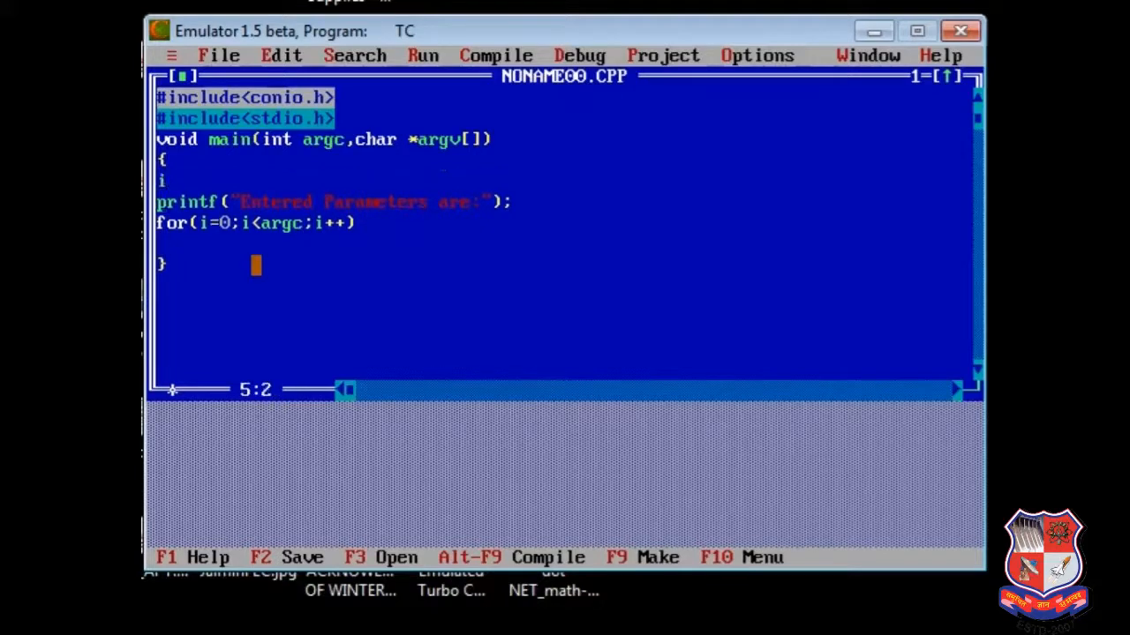
pyautogui.write('nt i')
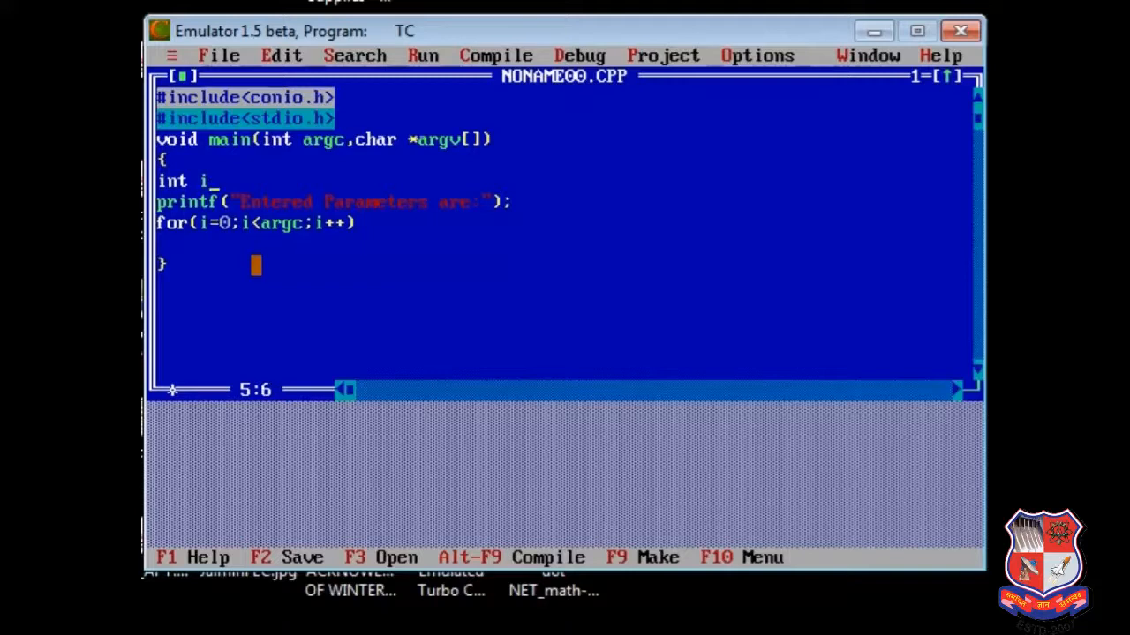
pyautogui.write(';')
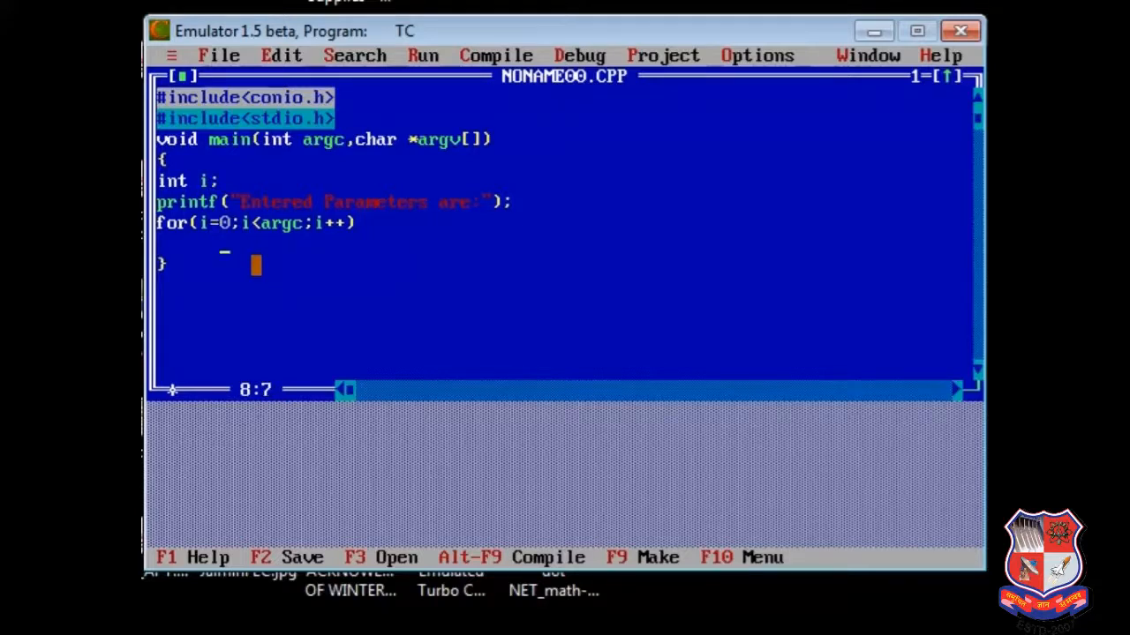
# Step: Inside the loop print each argument with printf("%s",argv[i]); then add getch();
pyautogui.write('{')
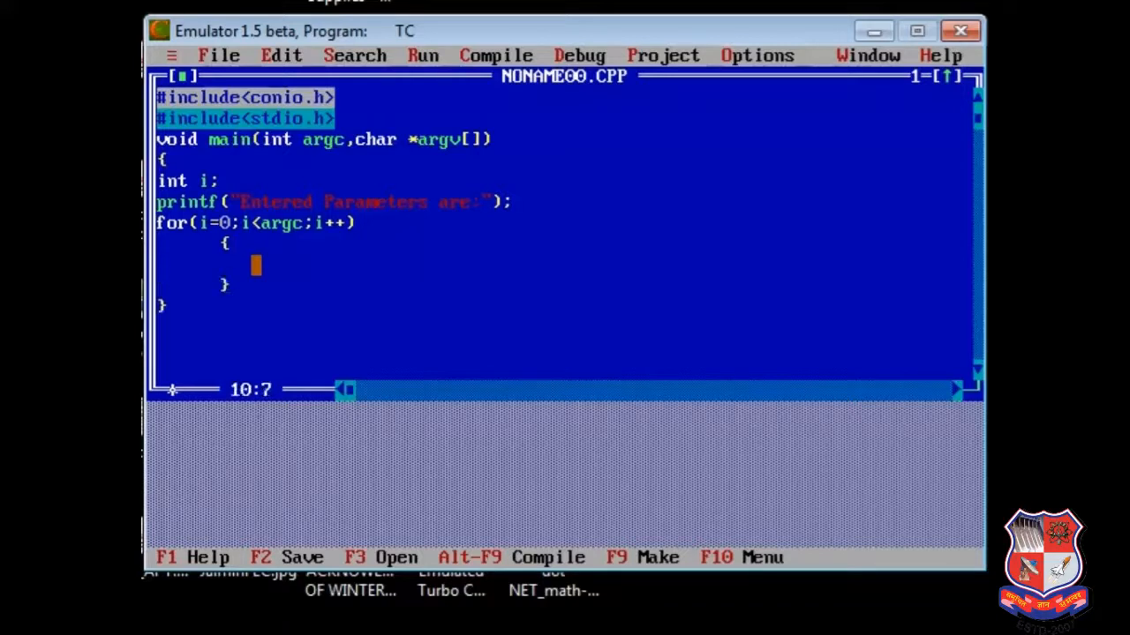
pyautogui.write('print')
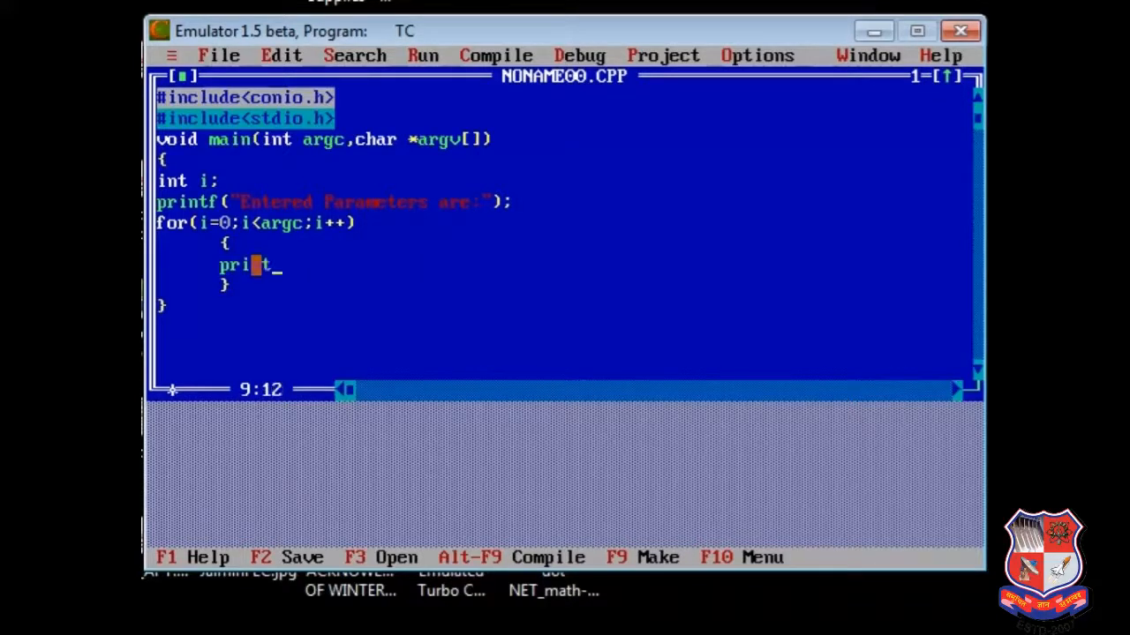
pyautogui.write('tf(""")')
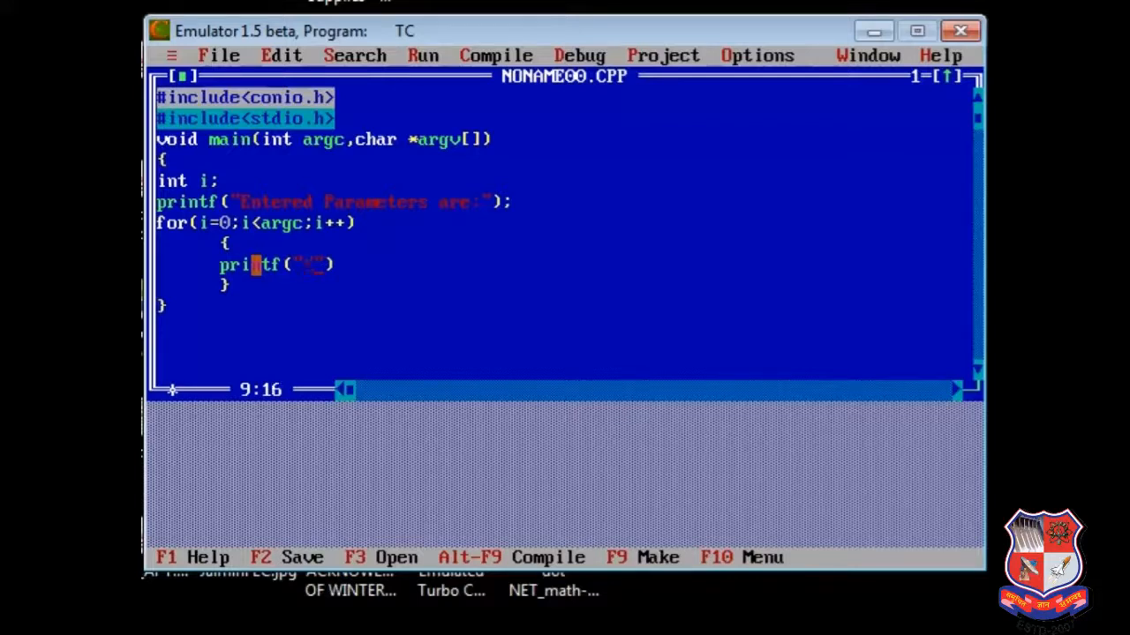
pyautogui.write('%s')
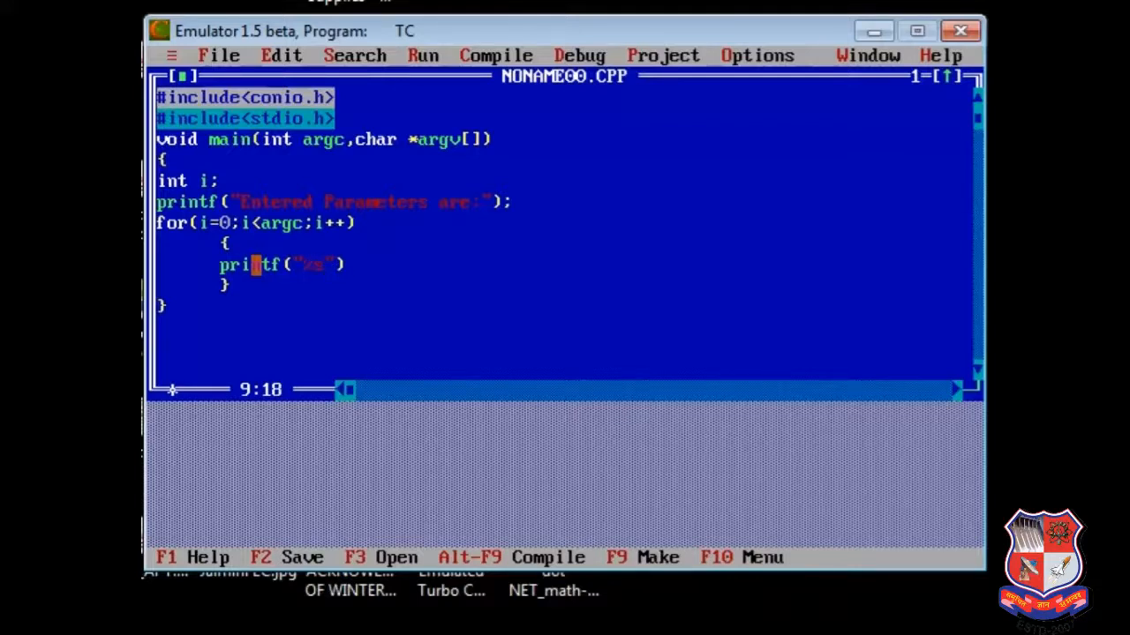
pyautogui.write(',argv[i')
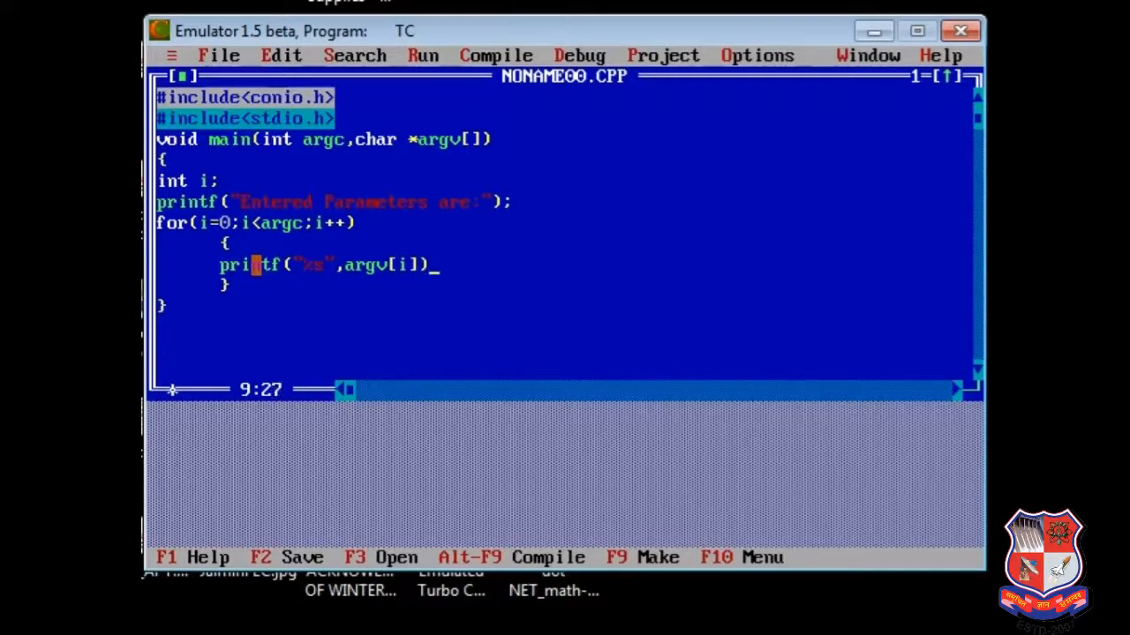
pyautogui.write(';')
pyautogui.write('getch')
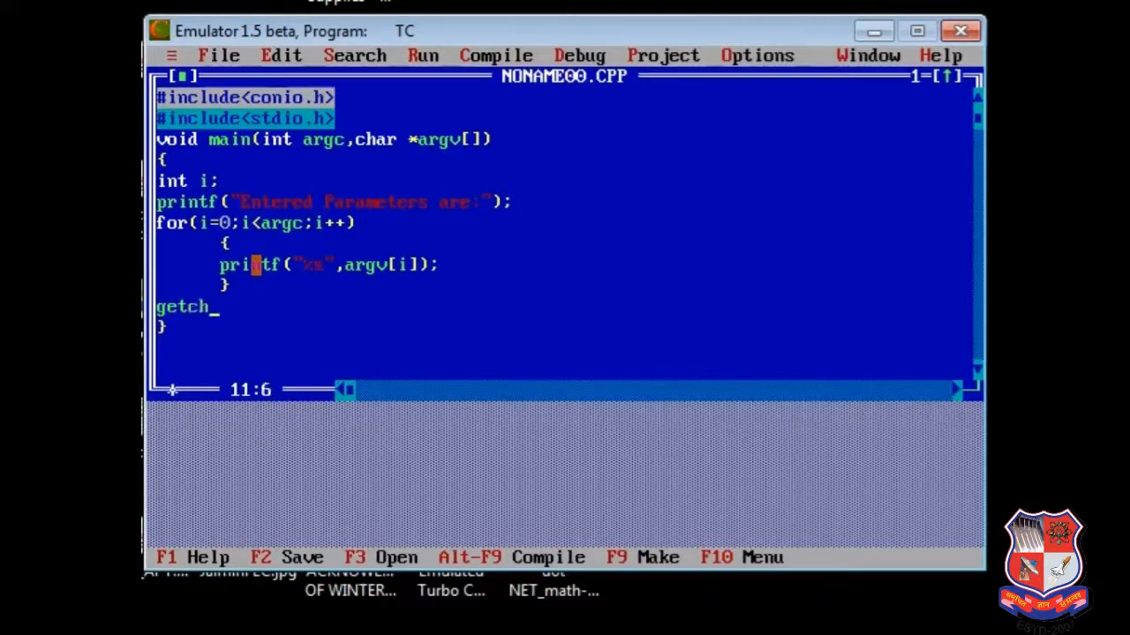
pyautogui.write('()')
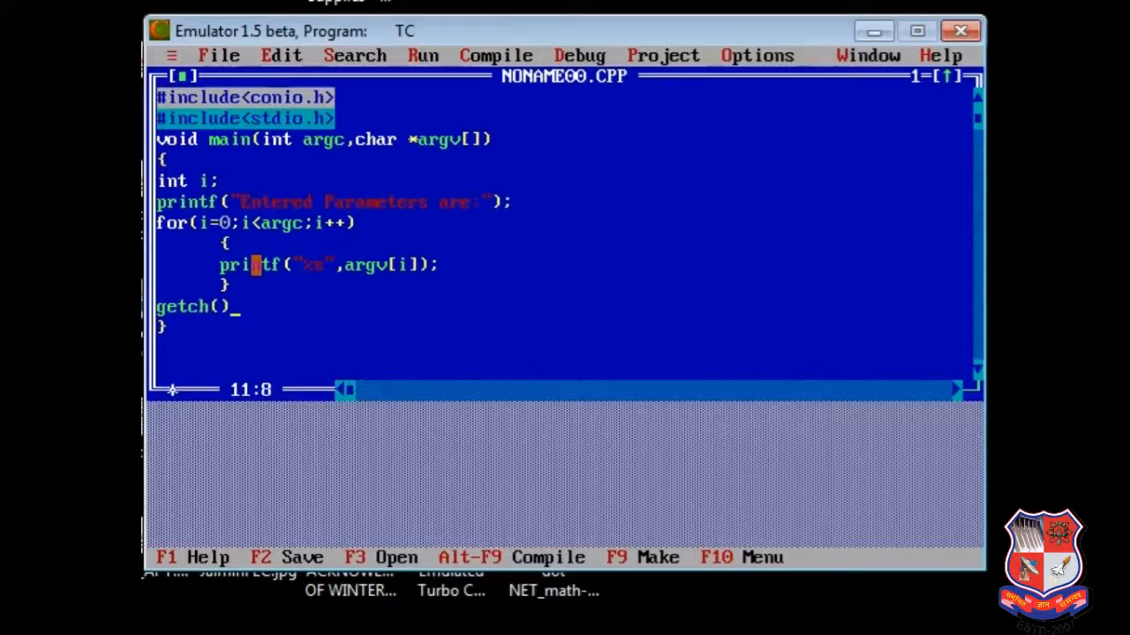
pyautogui.write(';')
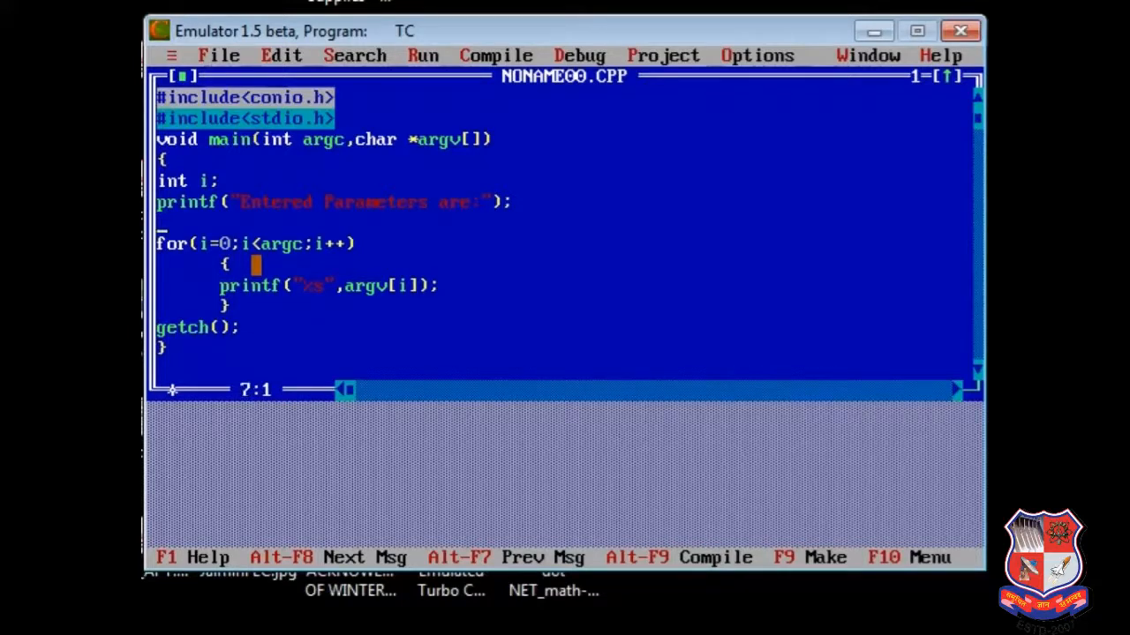
# Step: Add printf("Total Arguments are:%d",argc); before the loop
pyautogui.write('printf()')
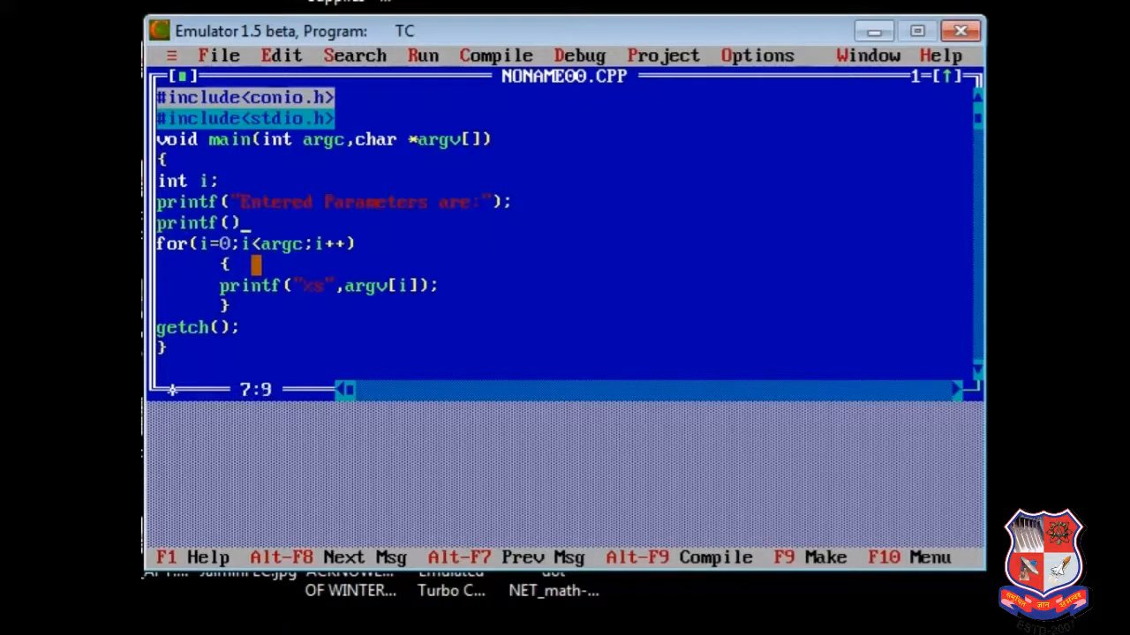
pyautogui.write('"\\"')
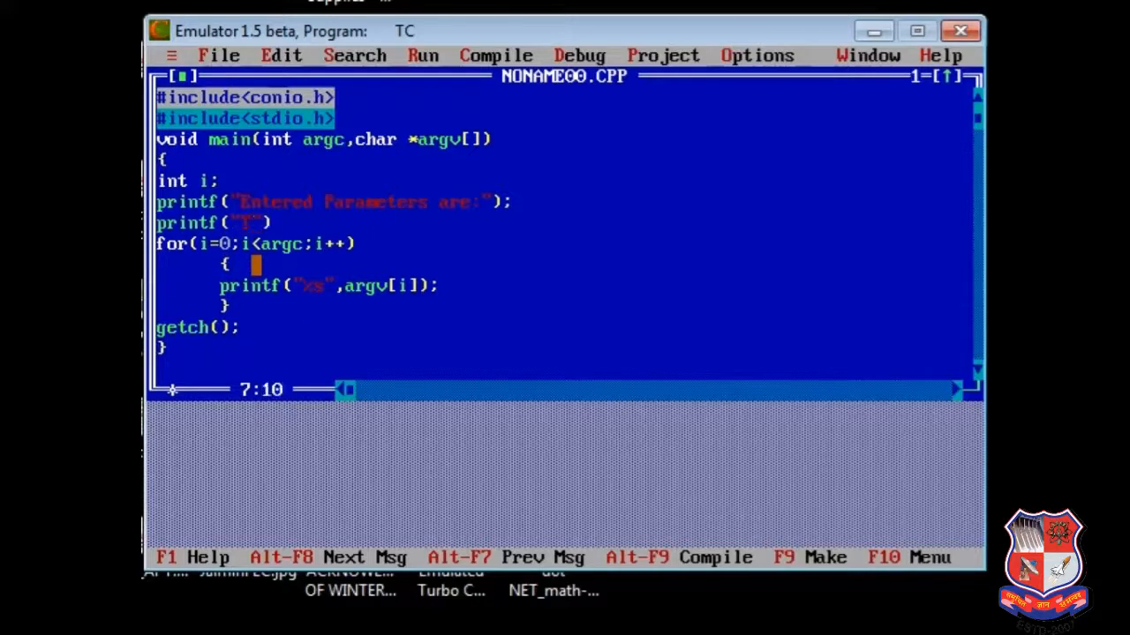
pyautogui.write('Total arguments are:%d')
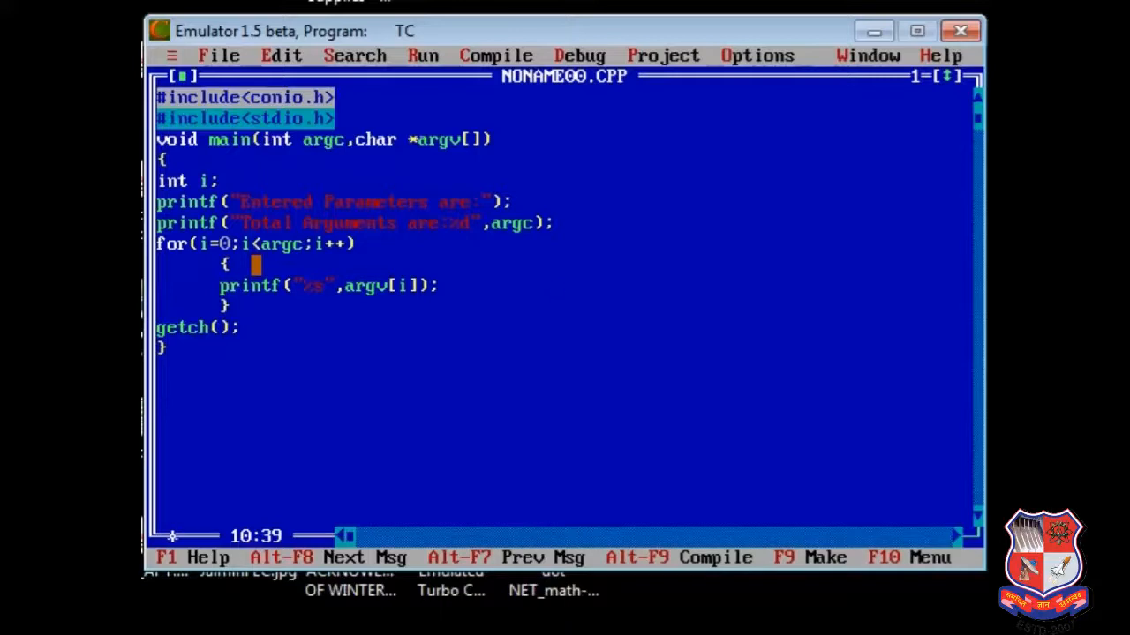
# Step: Build NONAME00.EXE with F9, dismiss the Success report, and return to Command Prompt
pyautogui.press('F9')
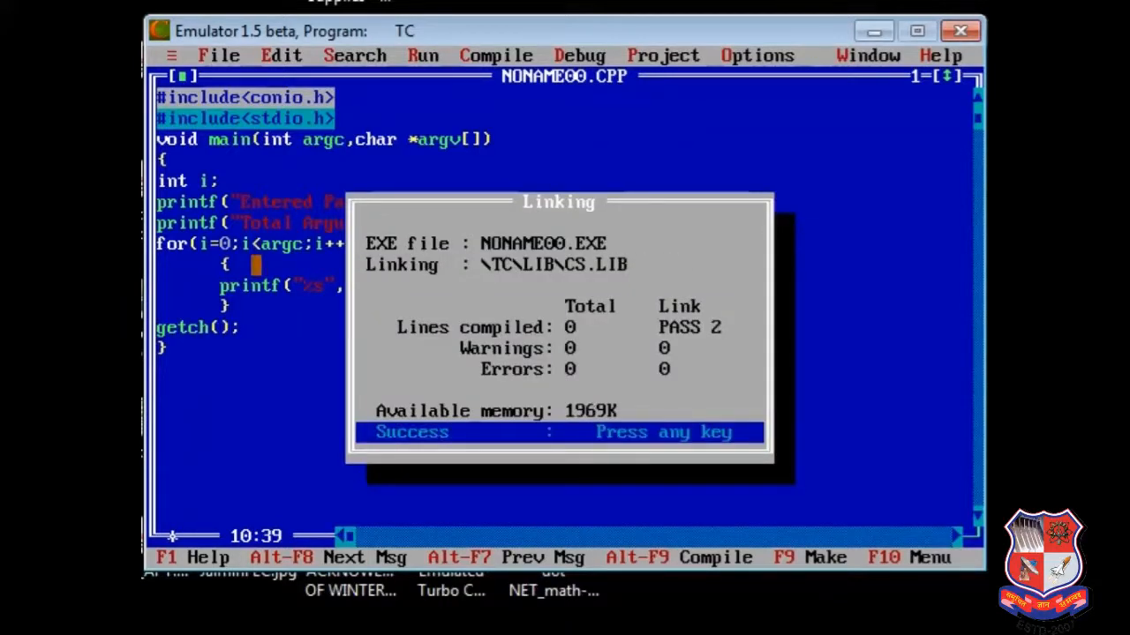
pyautogui.press('enter')
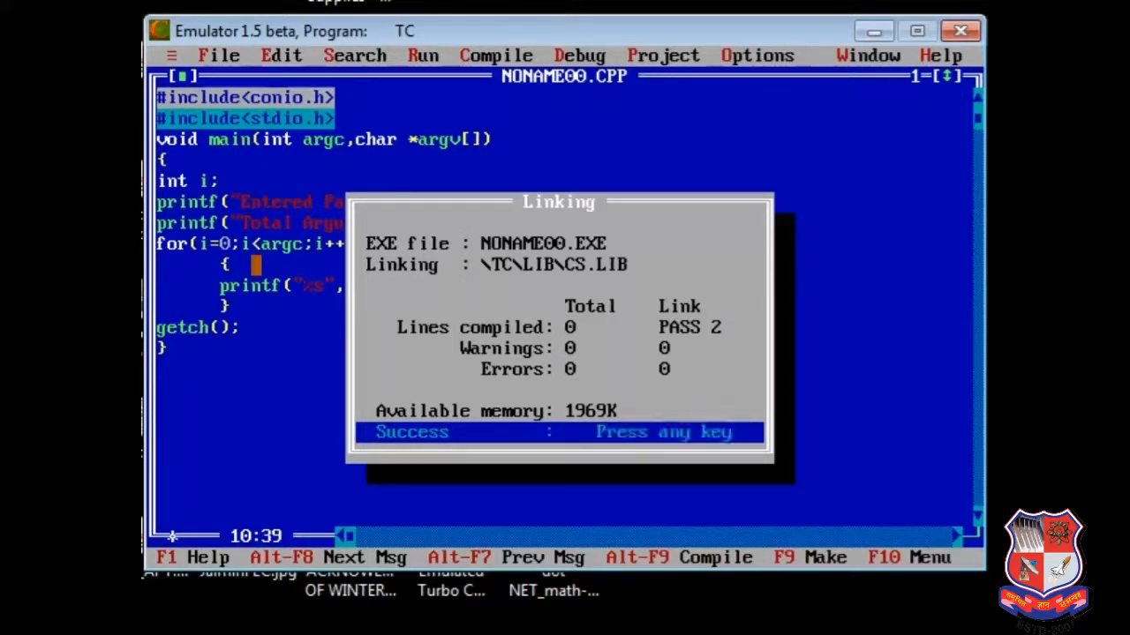
pyautogui.press('enter')
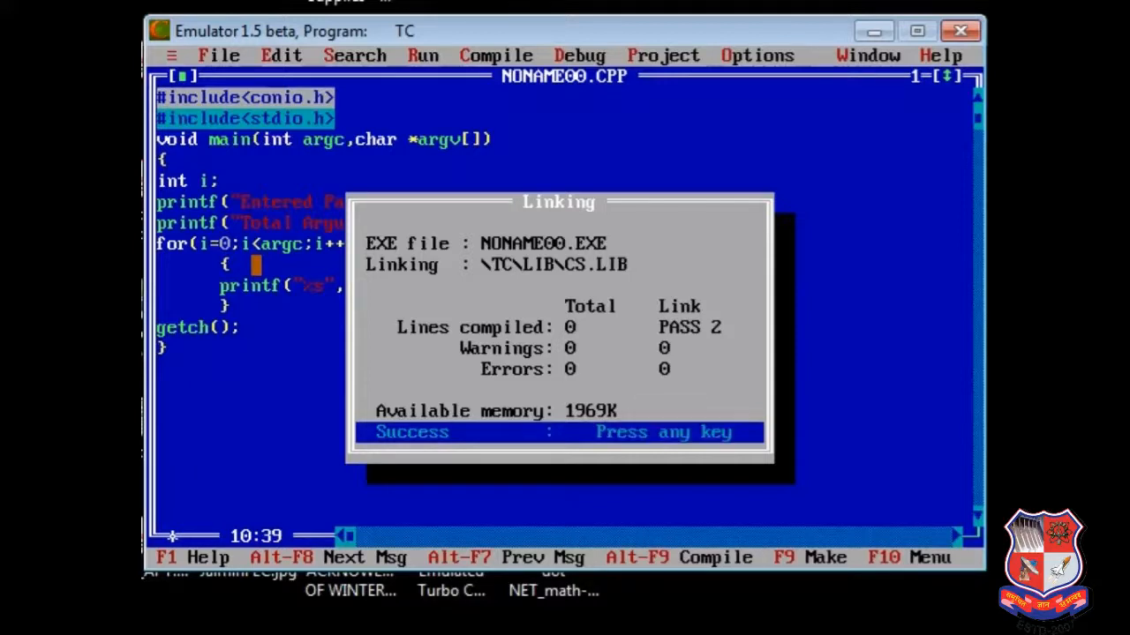
pyautogui.press('enter')
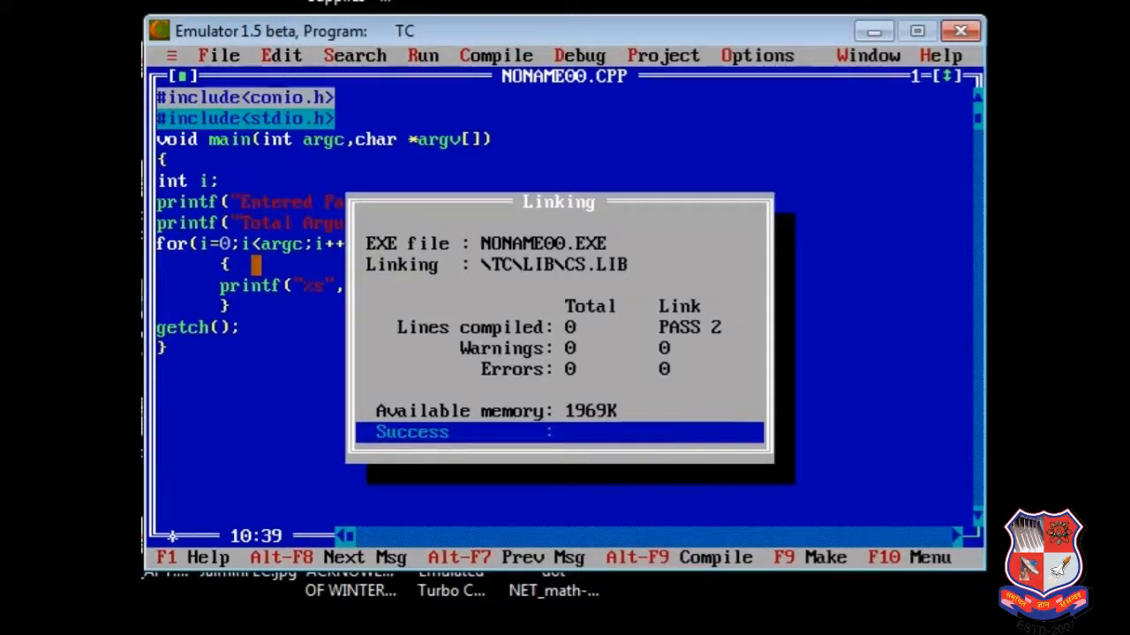
pyautogui.press('Enter')
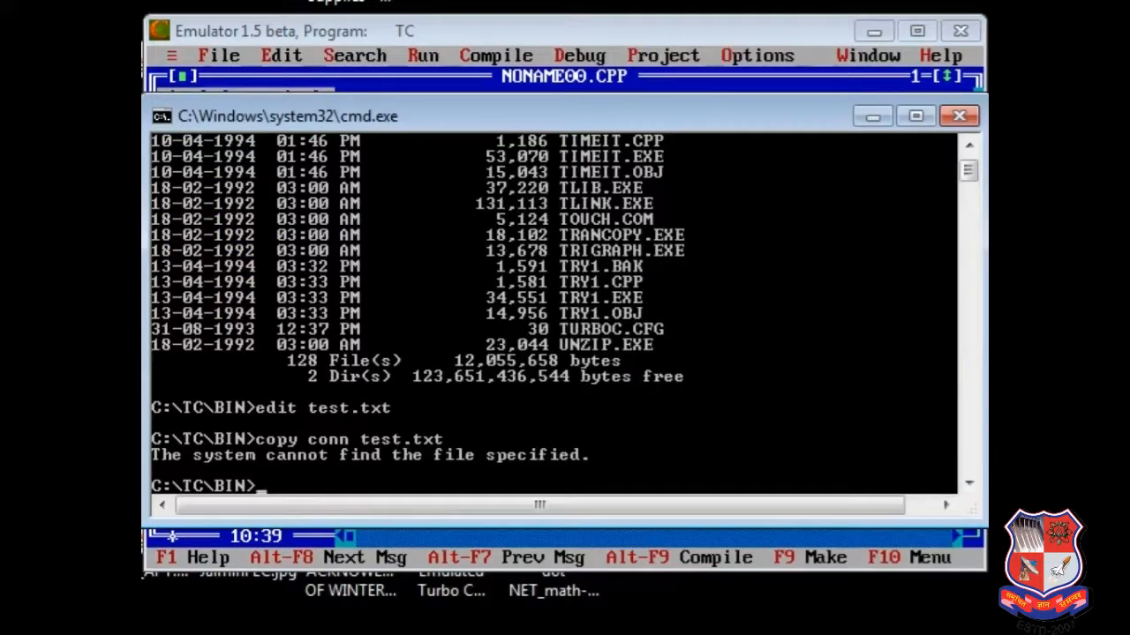
# Step: List NONAME00 files with dir, then run NONAME00 hello how r u?
pyautogui.write('dir no')
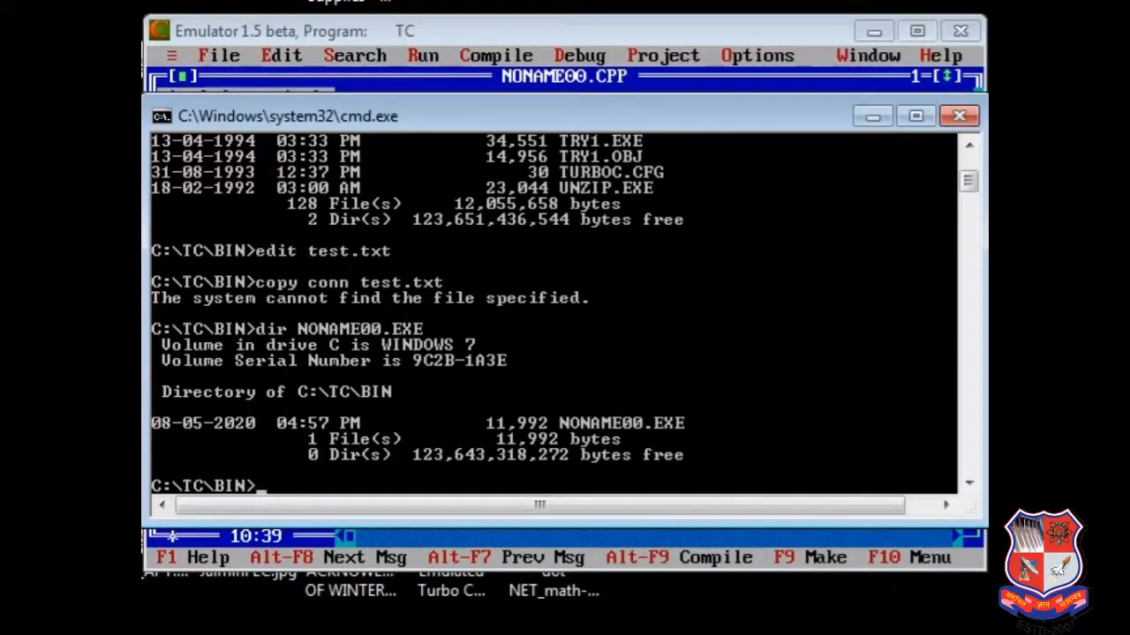
pyautogui.write('n')
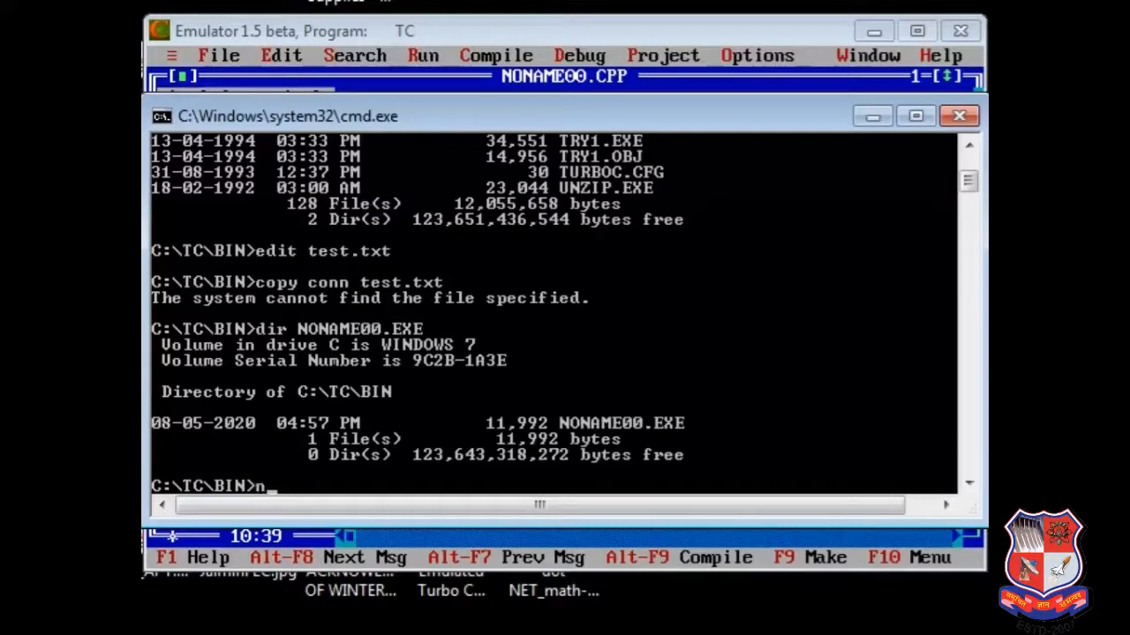
pyautogui.write('ONAME00.C')
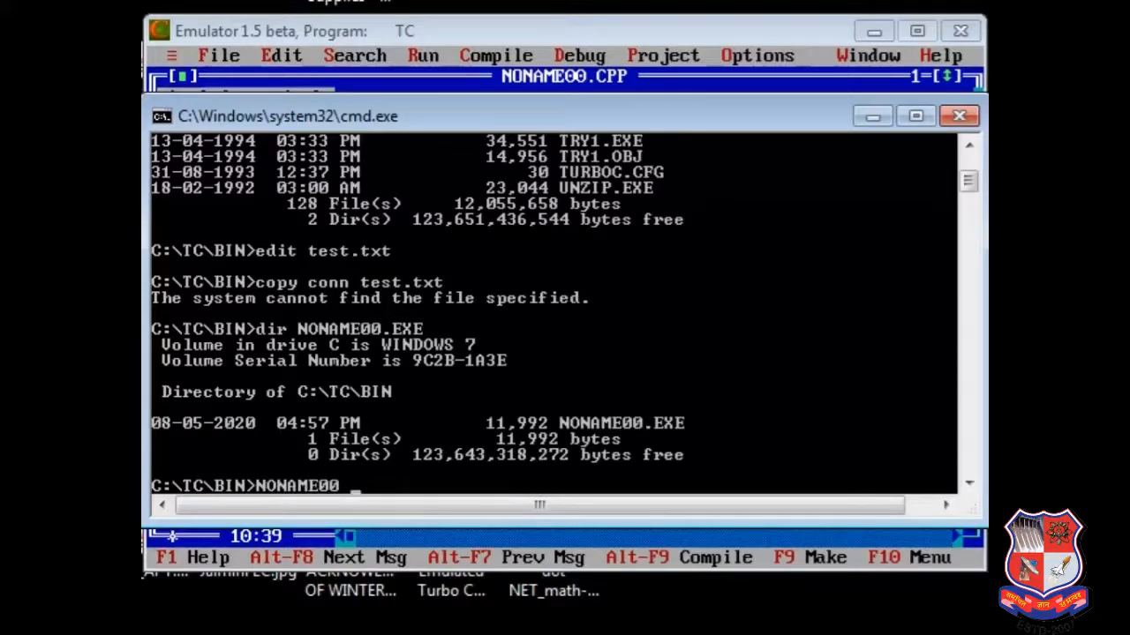
pyautogui.write('hello ho')
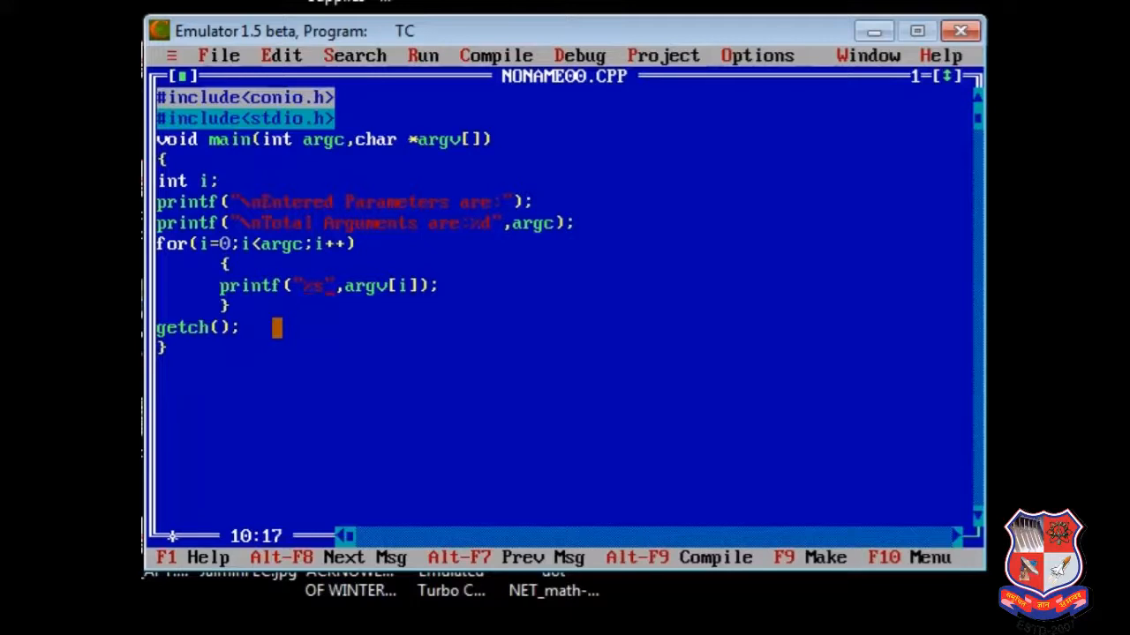
# Step: Add \n escapes to the message strings and after %s in the loop's printf
pyautogui.write('\\n')
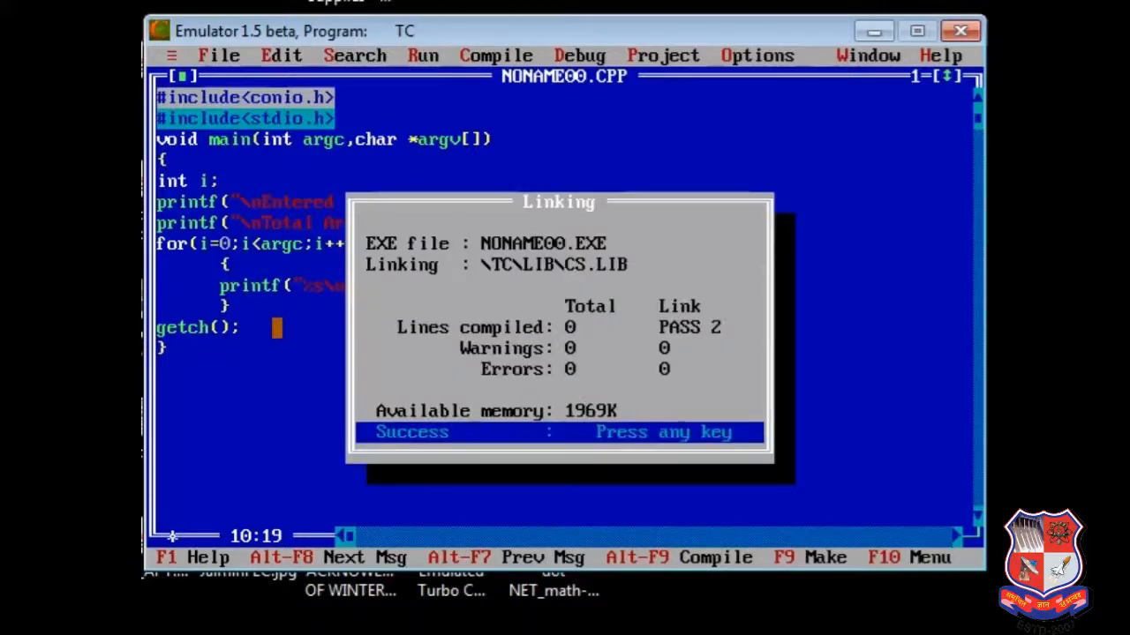
# Step: Rebuild NONAME00.EXE with zero errors and dismiss the Success dialog
pyautogui.press('enter')
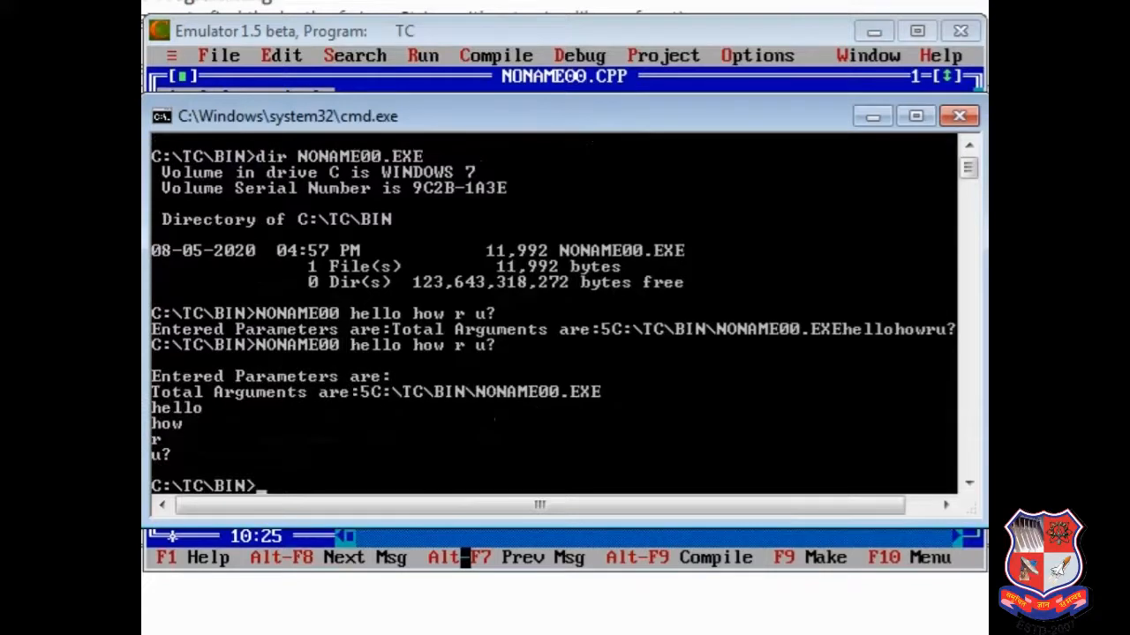
# Step: Rerun NONAME00 hello how r u?, then start typing NONAME00 1 2 3 4 5 6
pyautogui.write('NONAME00 hell')
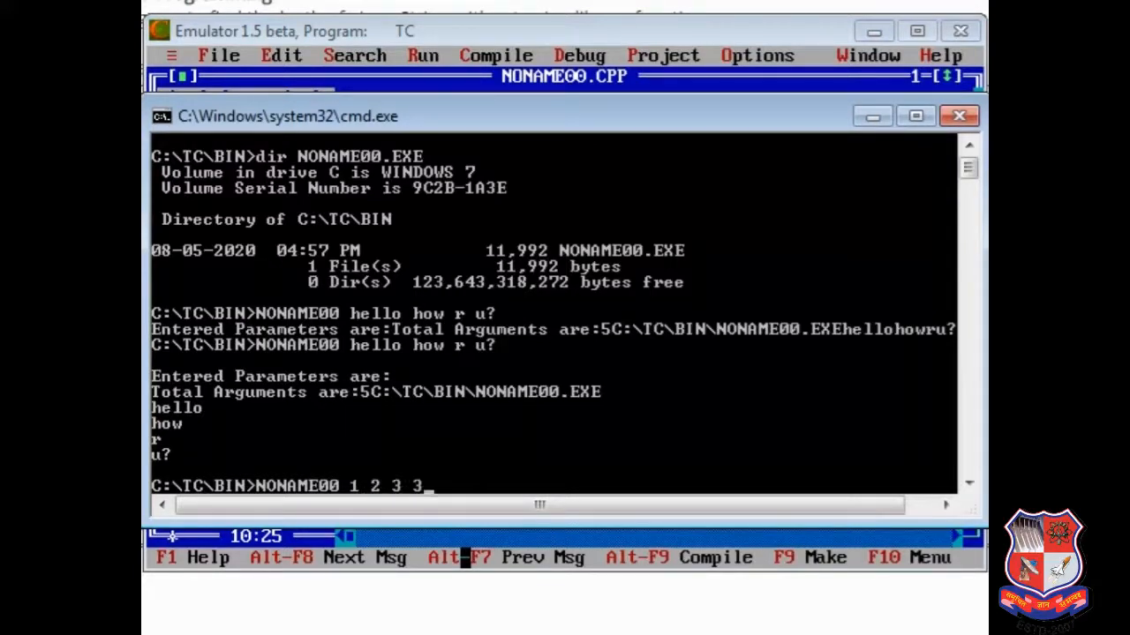
pyautogui.write('4 5 6')
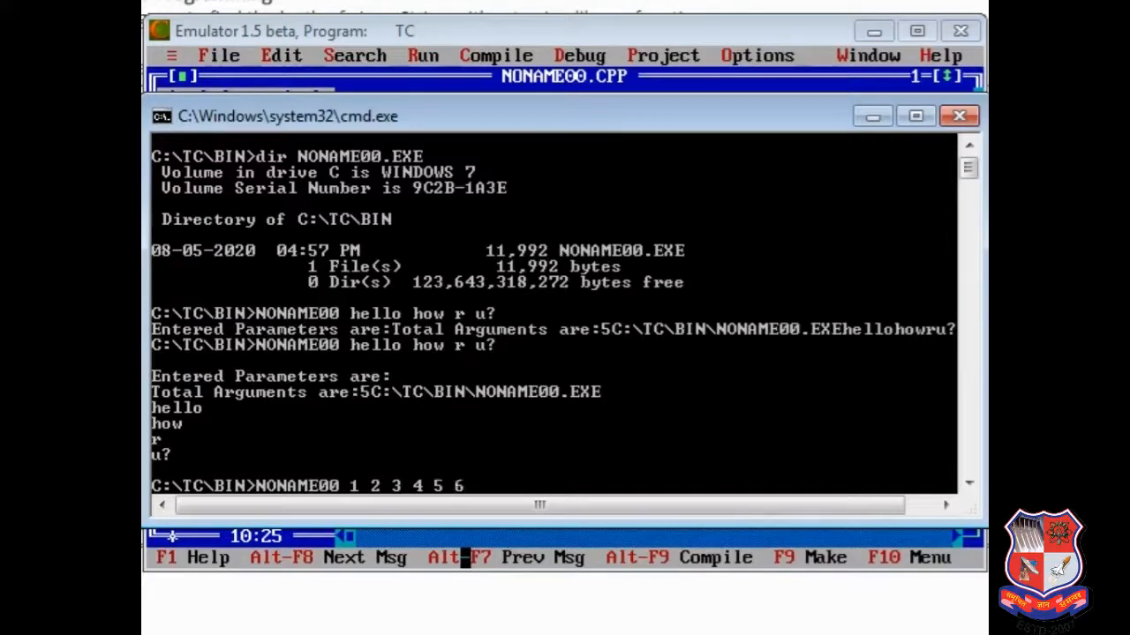